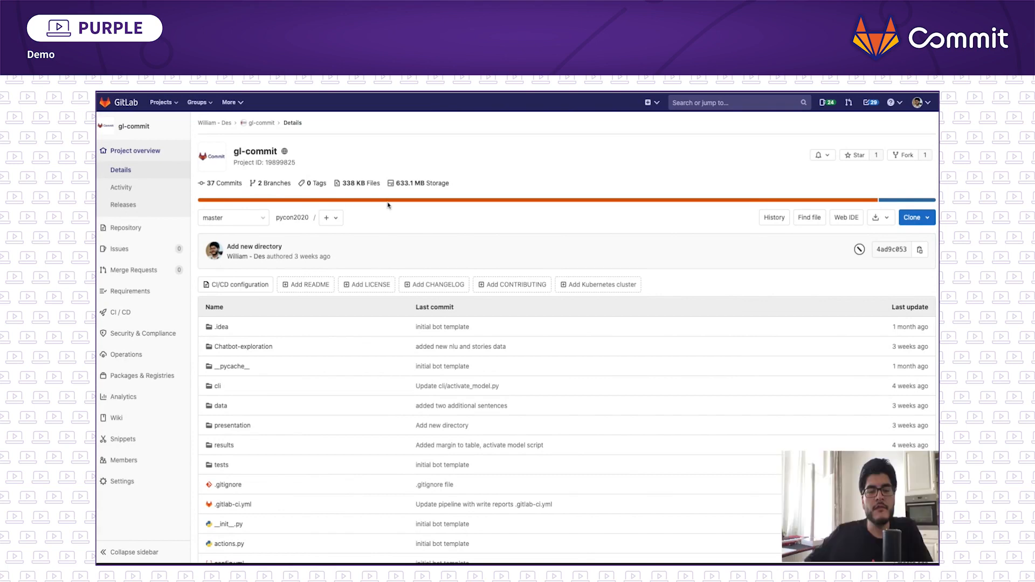
- Go to the project's CI/CD pipelines to reach the passed my-new-dev-branch pipeline
scroll(down, 3)
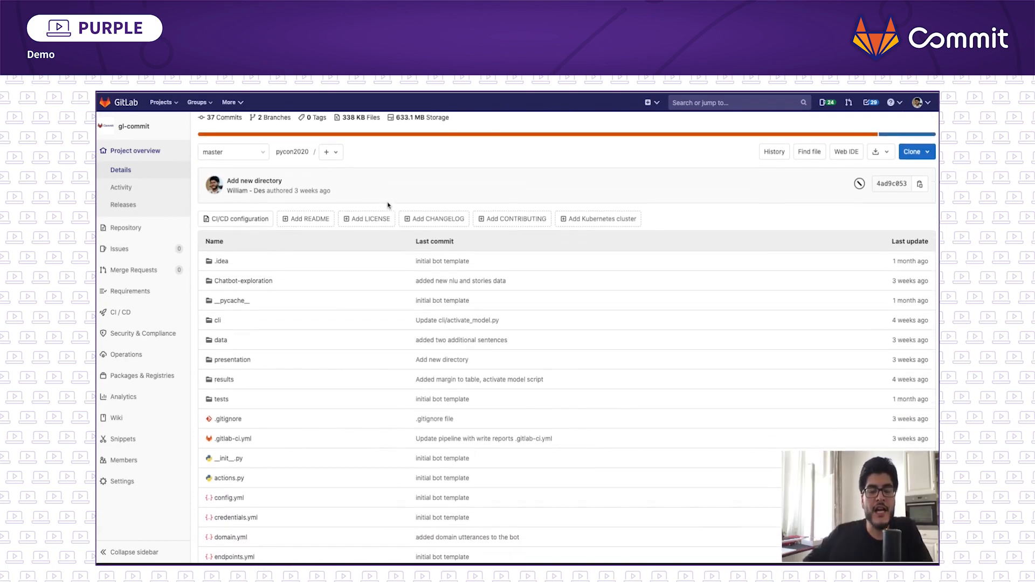
scroll(down, 3)
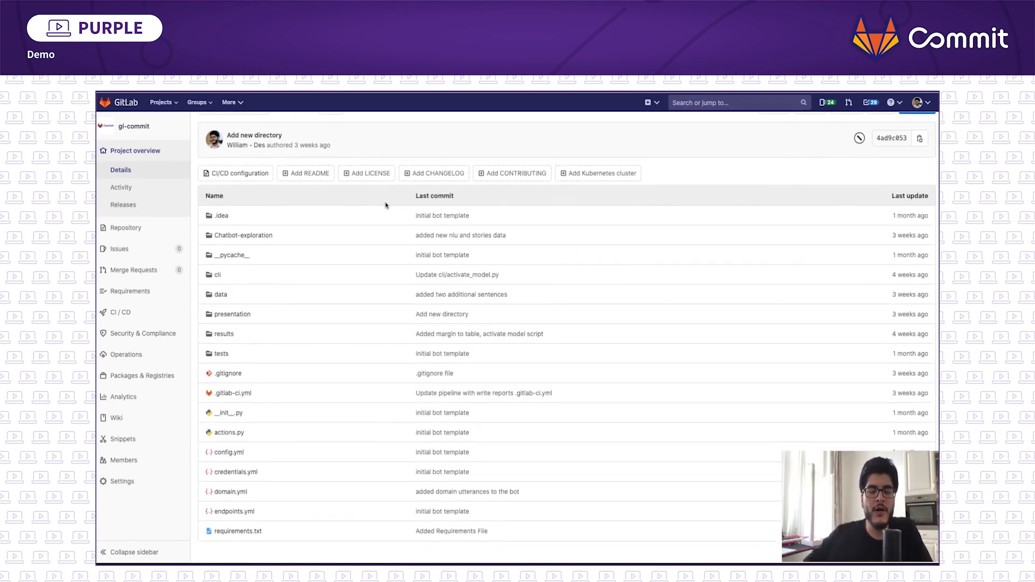
scroll(down, 3)
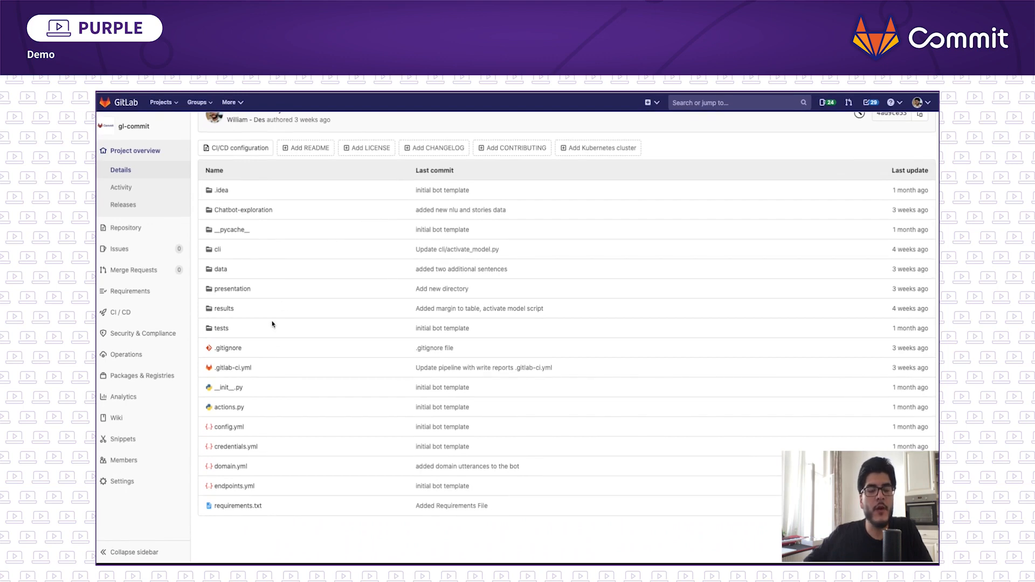
mouse_move(231, 368)
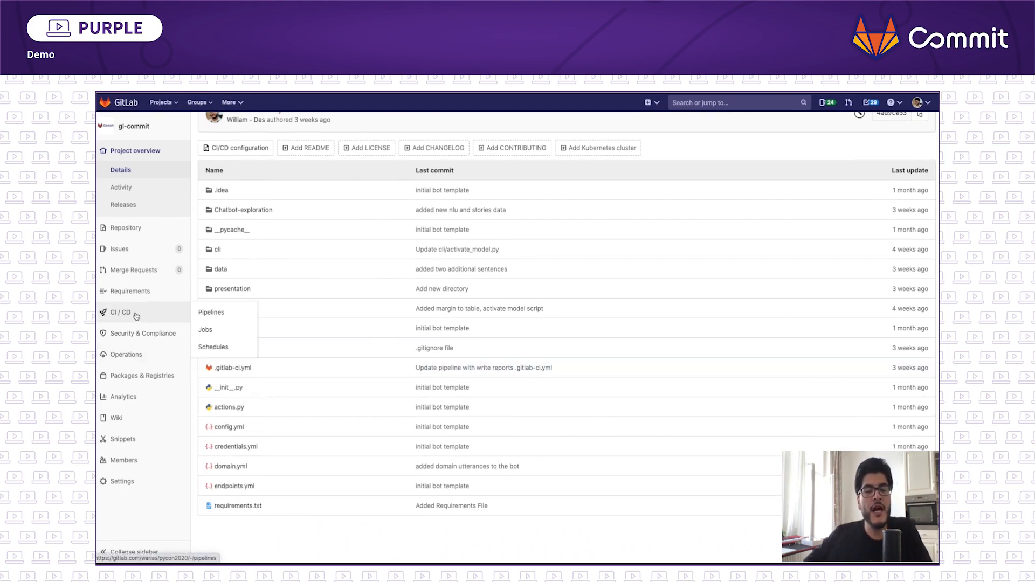
click(210, 313)
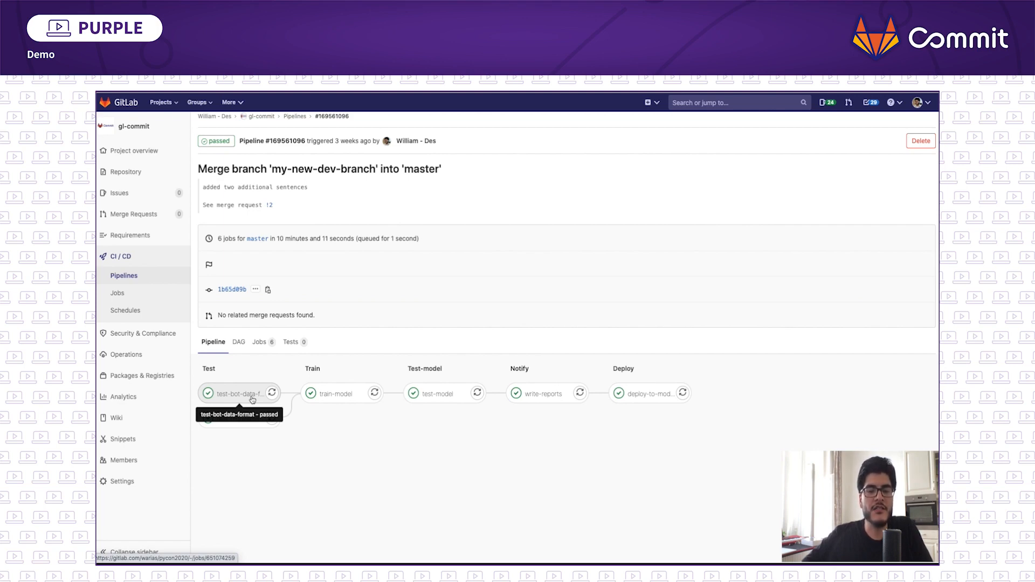
mouse_move(249, 418)
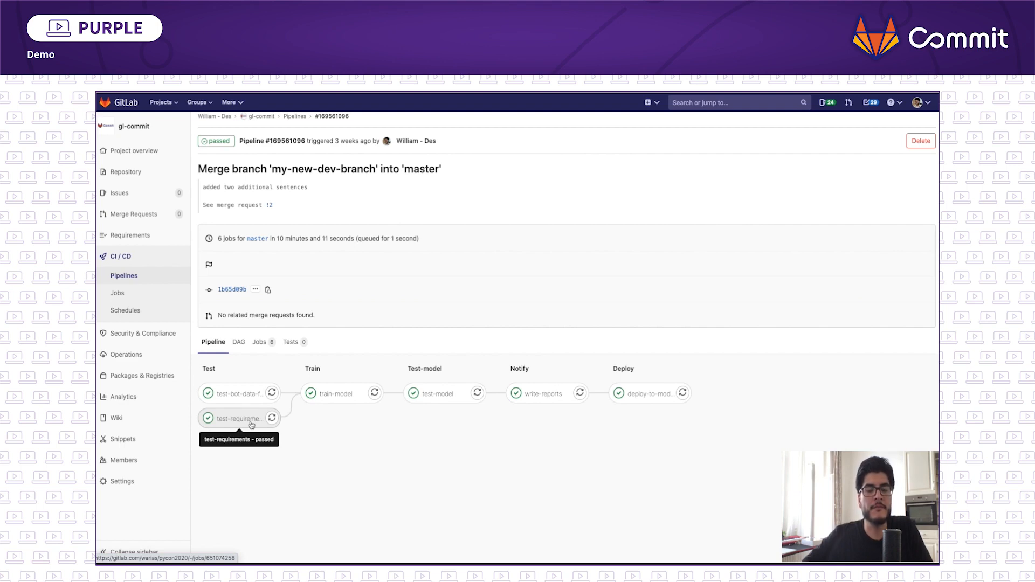
mouse_move(349, 402)
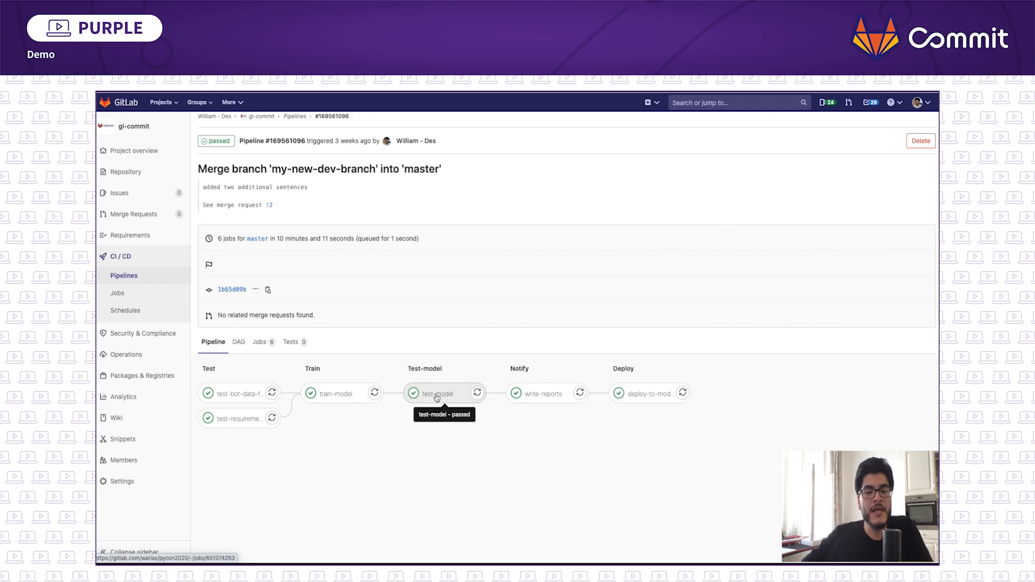
mouse_move(539, 394)
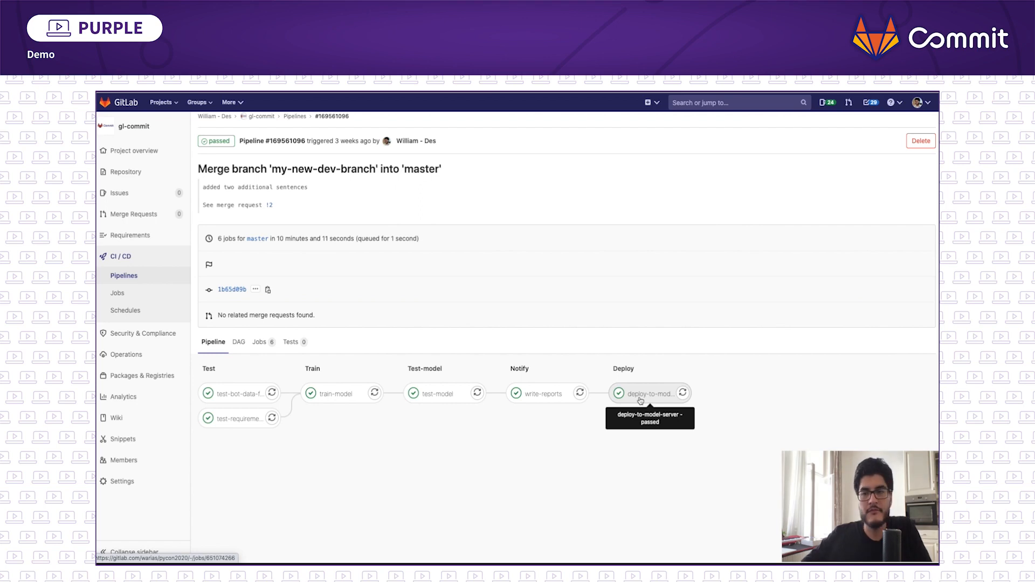
mouse_move(224, 248)
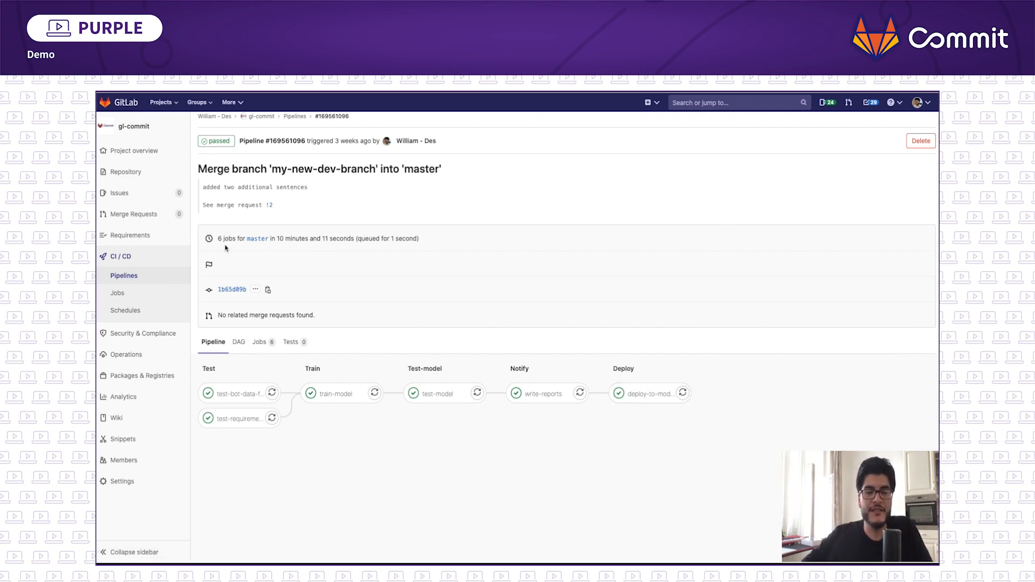
- Go to the repository files and bring up .gitlab-ci.yml
click(125, 171)
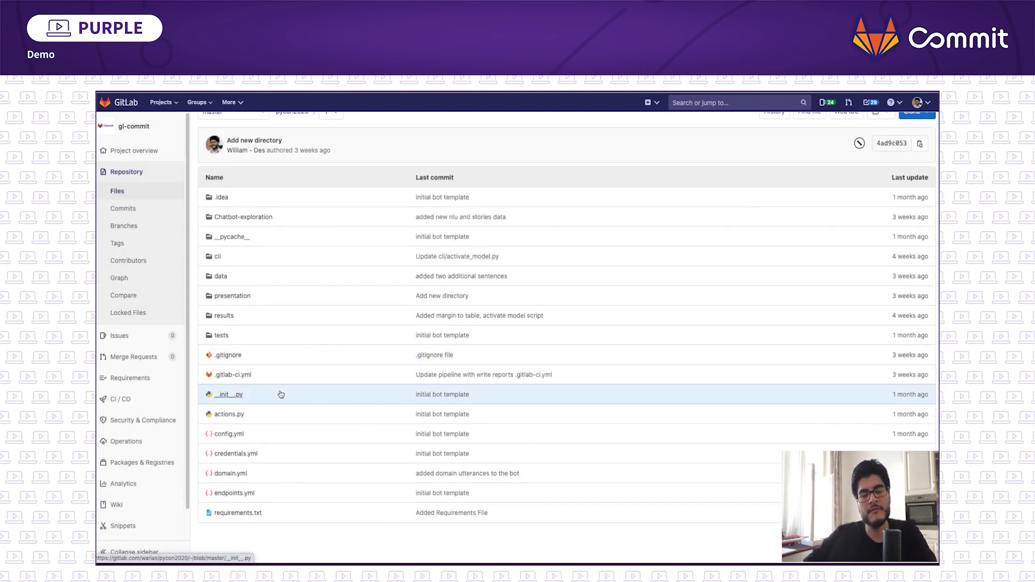
click(231, 374)
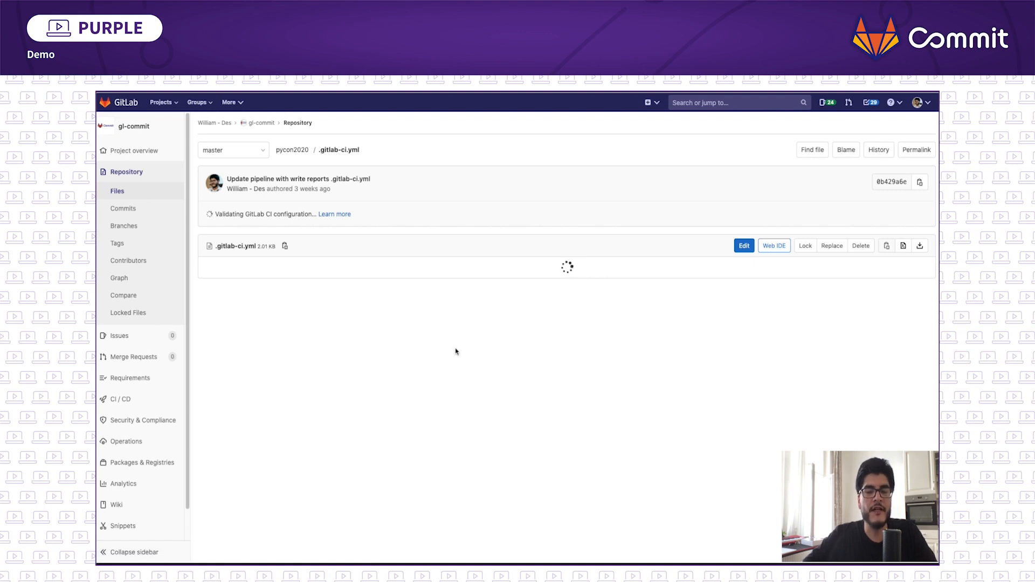
mouse_move(569, 321)
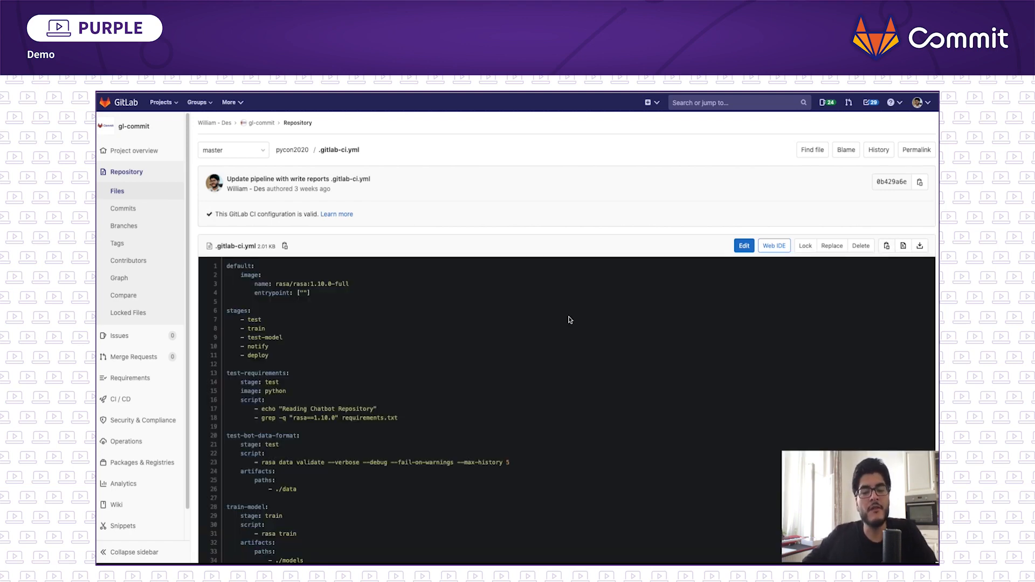
scroll(down, 3)
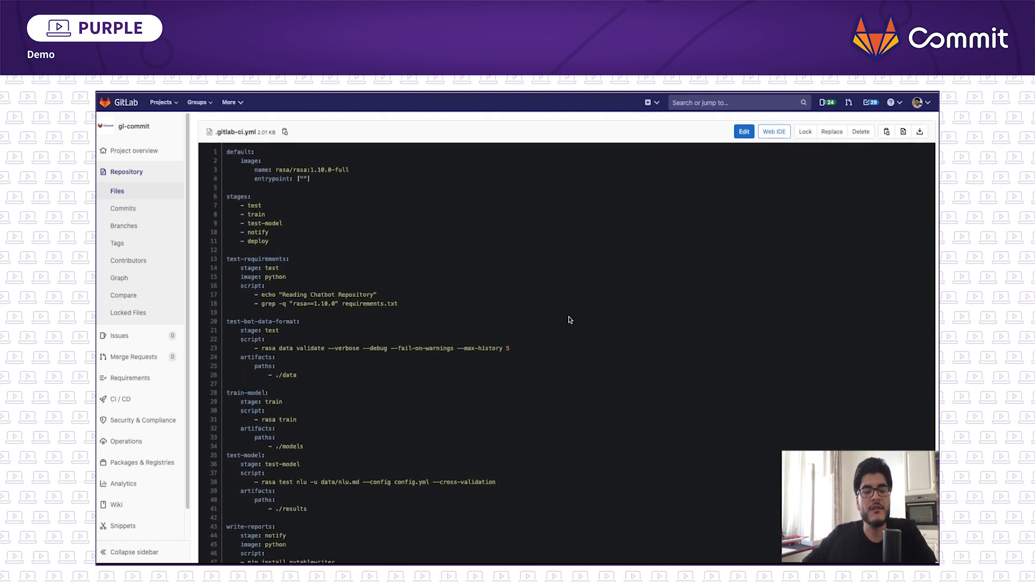
scroll(down, 3)
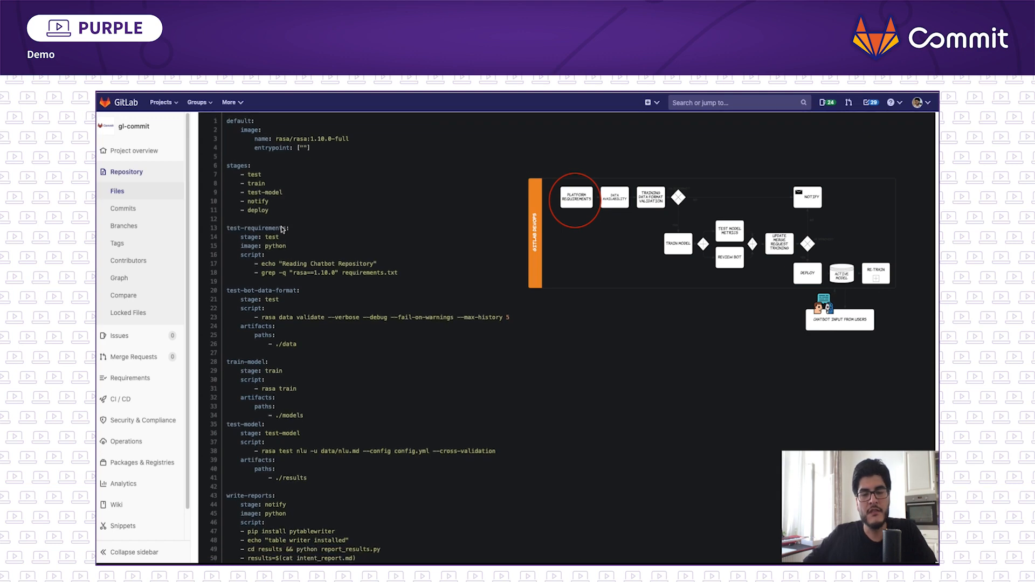
scroll(down, 3)
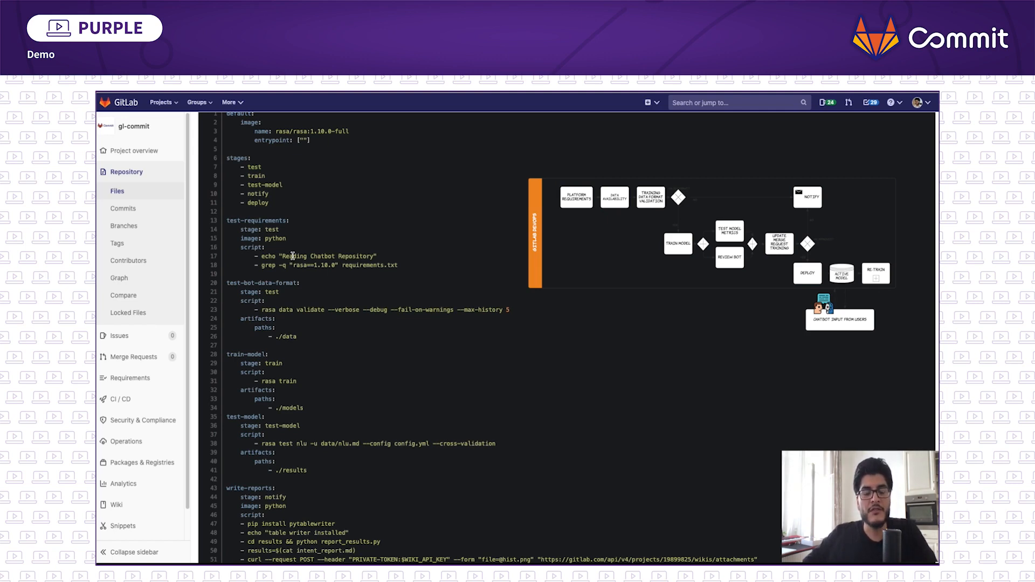
scroll(down, 3)
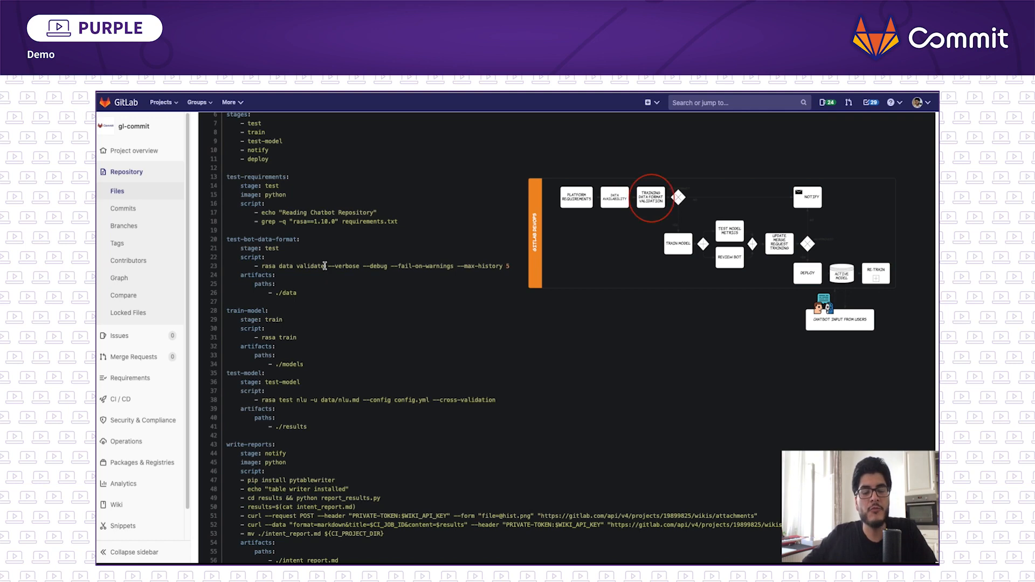
double_click(291, 266)
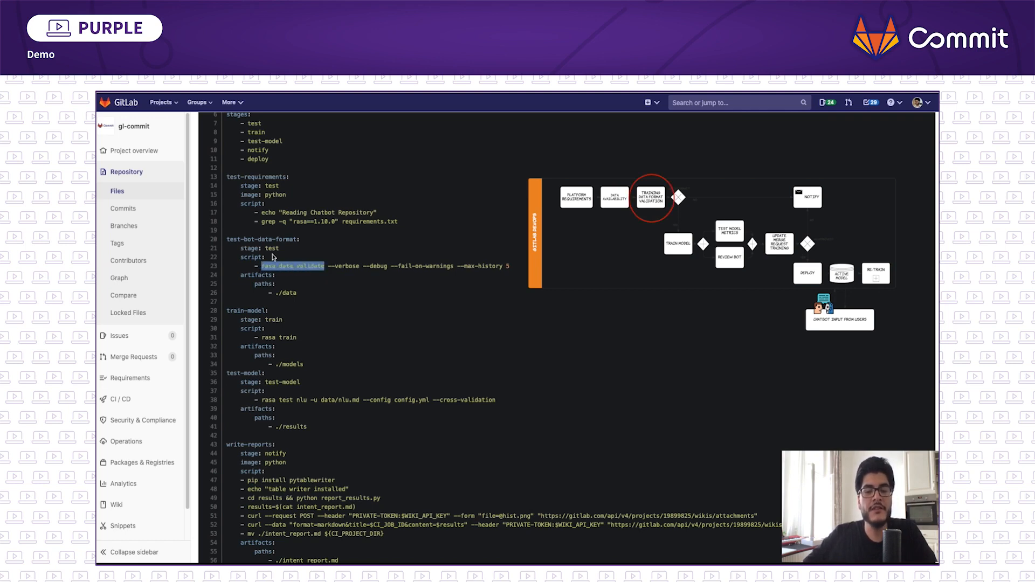
scroll(down, 3)
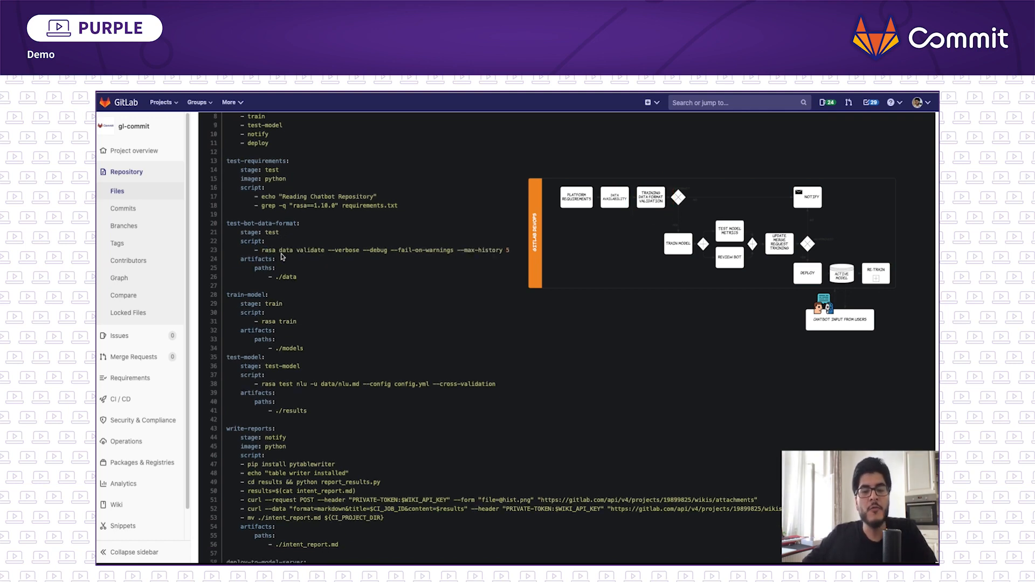
scroll(down, 3)
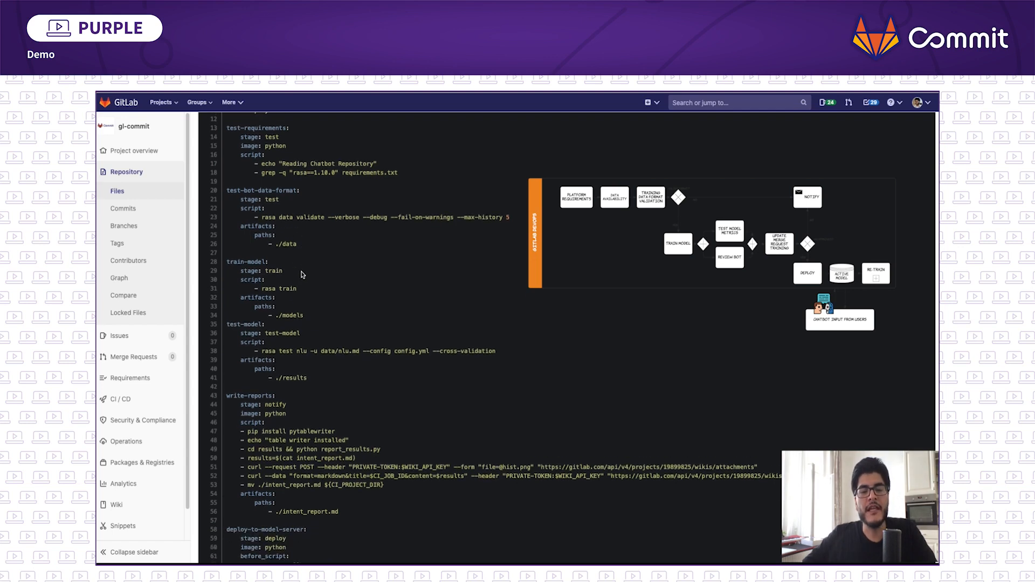
scroll(down, 3)
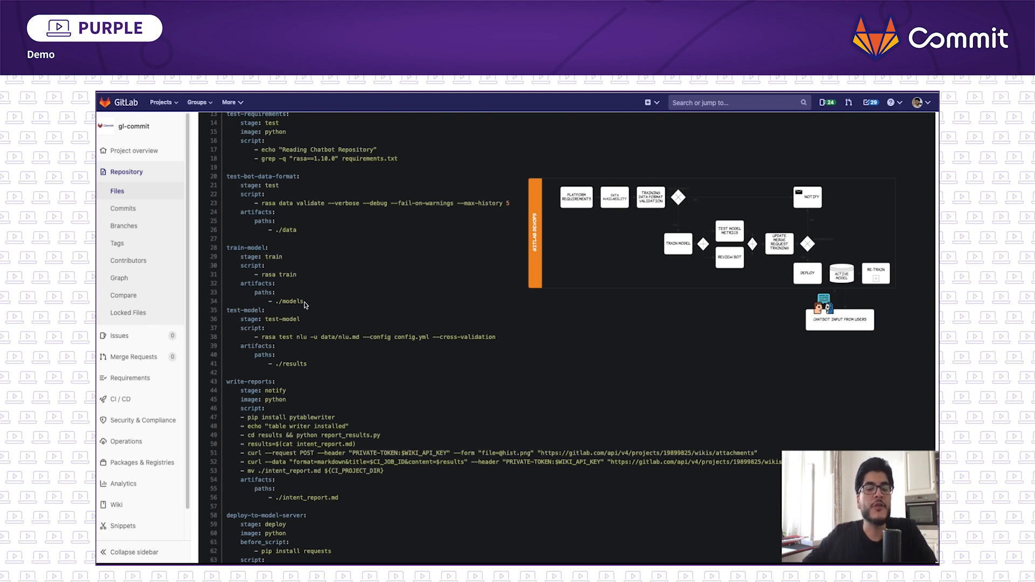
double_click(286, 301)
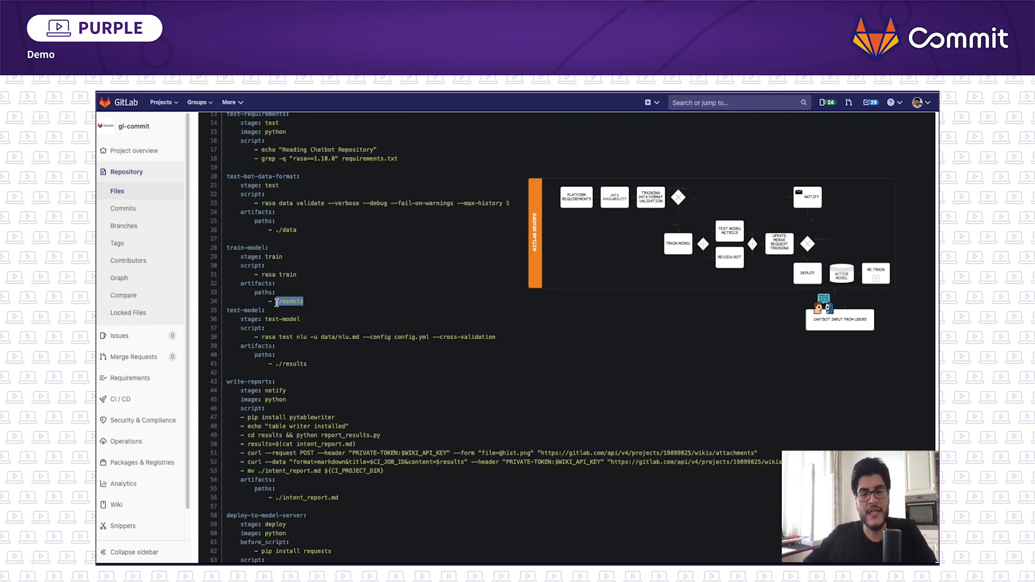
mouse_move(337, 294)
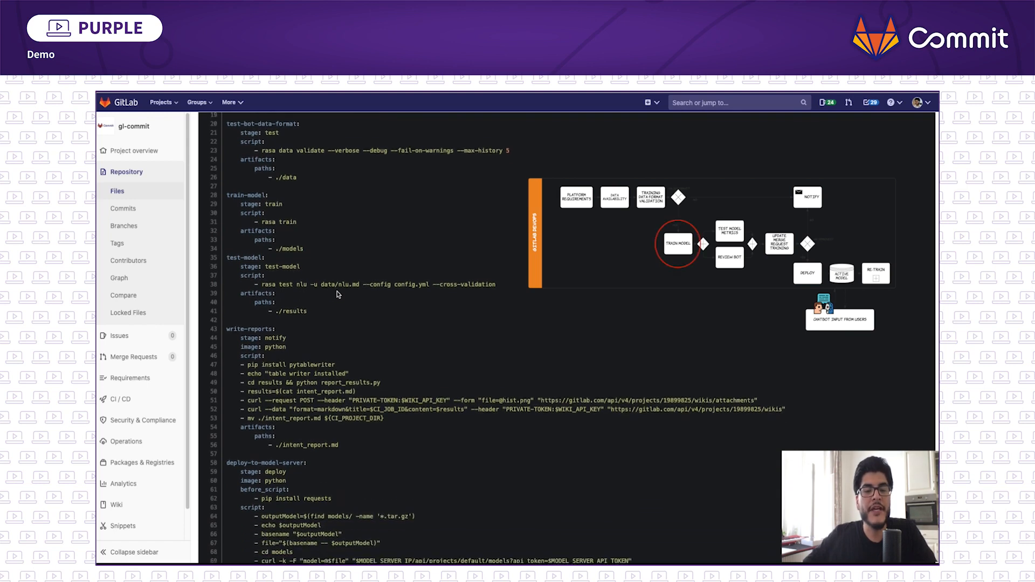
scroll(down, 3)
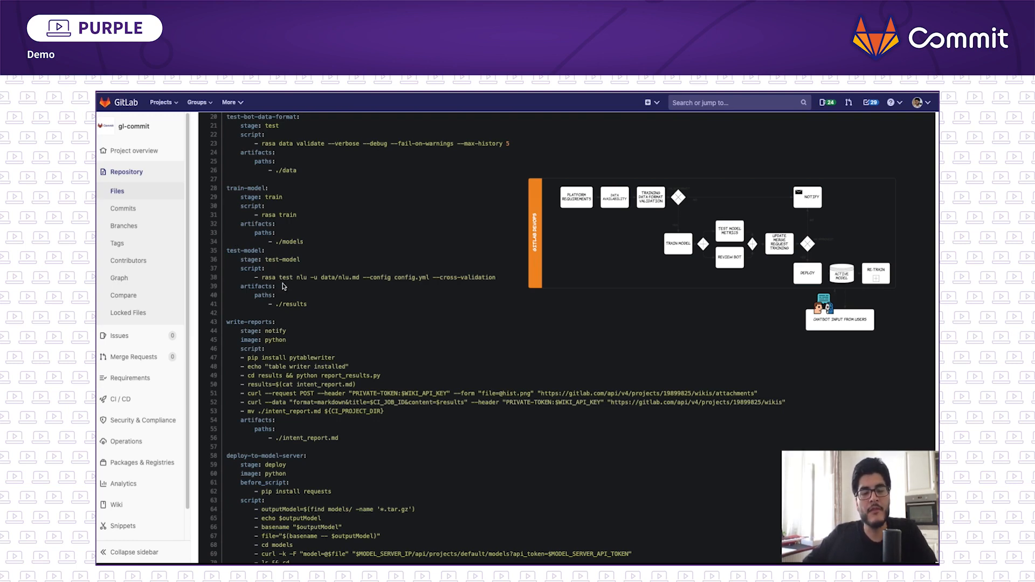
mouse_move(271, 278)
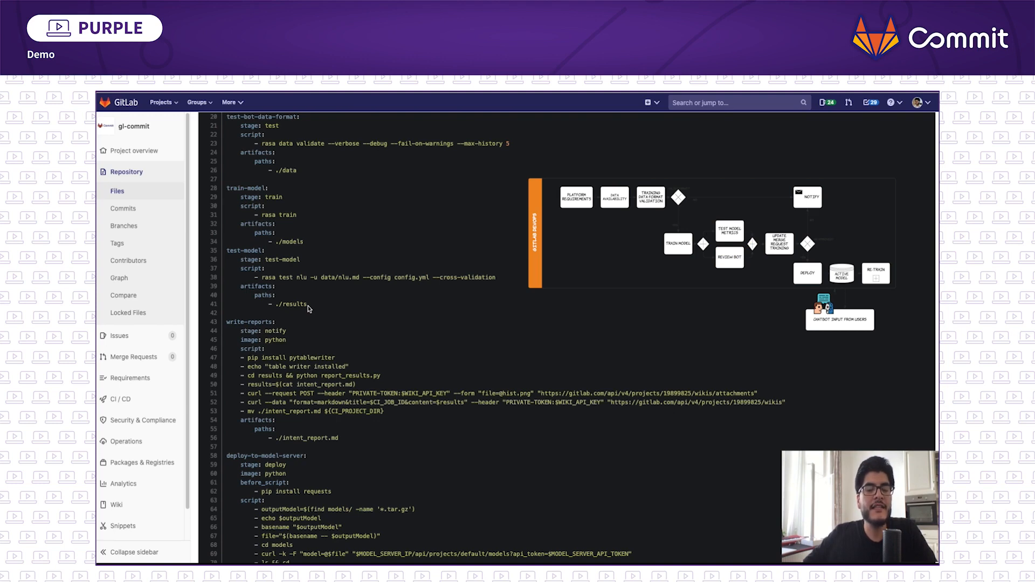
scroll(down, 3)
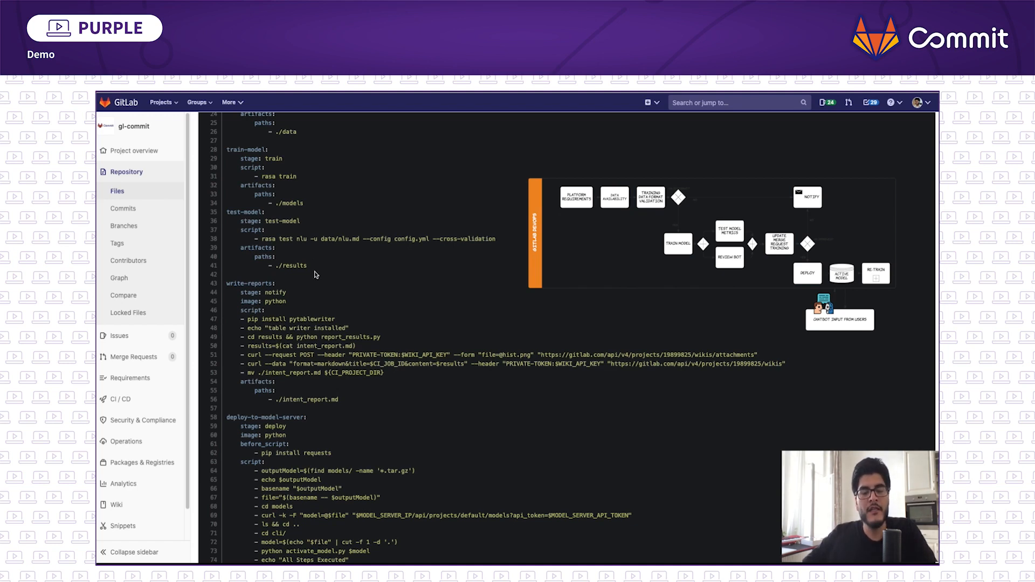
scroll(down, 3)
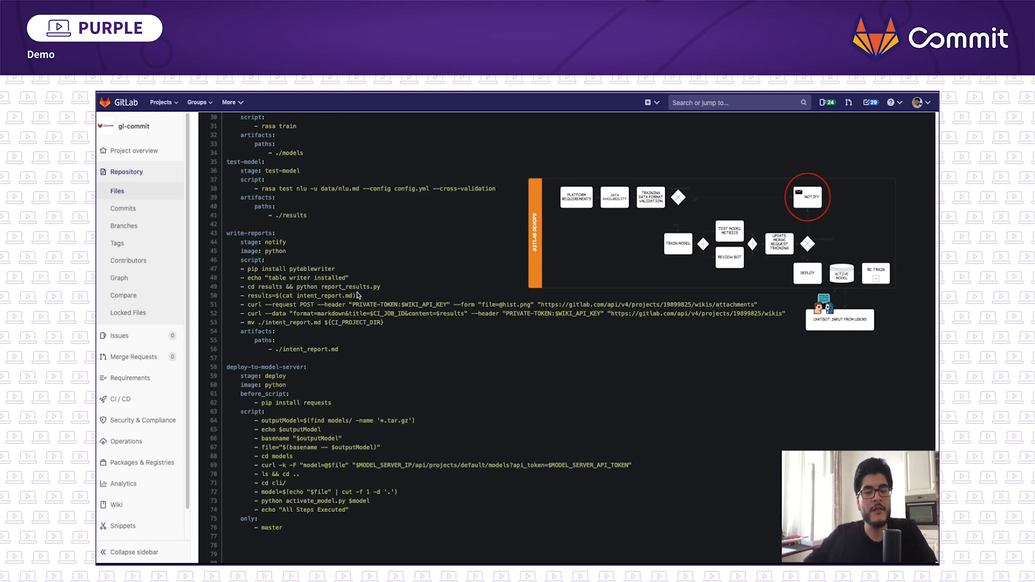
mouse_move(336, 273)
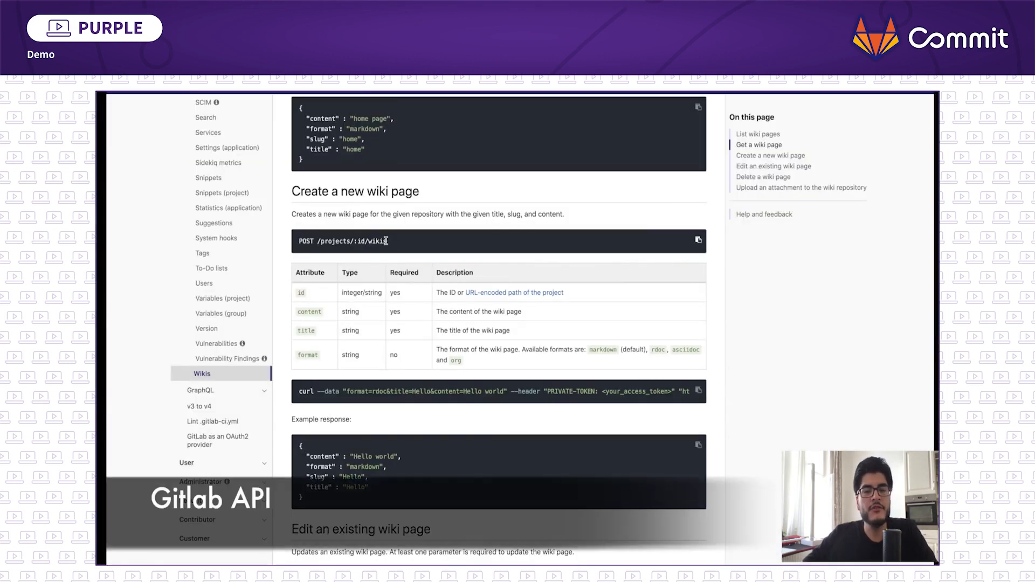
- Highlight the POST /projects/:id/wikis create-wiki-page endpoint in the API docs
drag(297, 241, 389, 240)
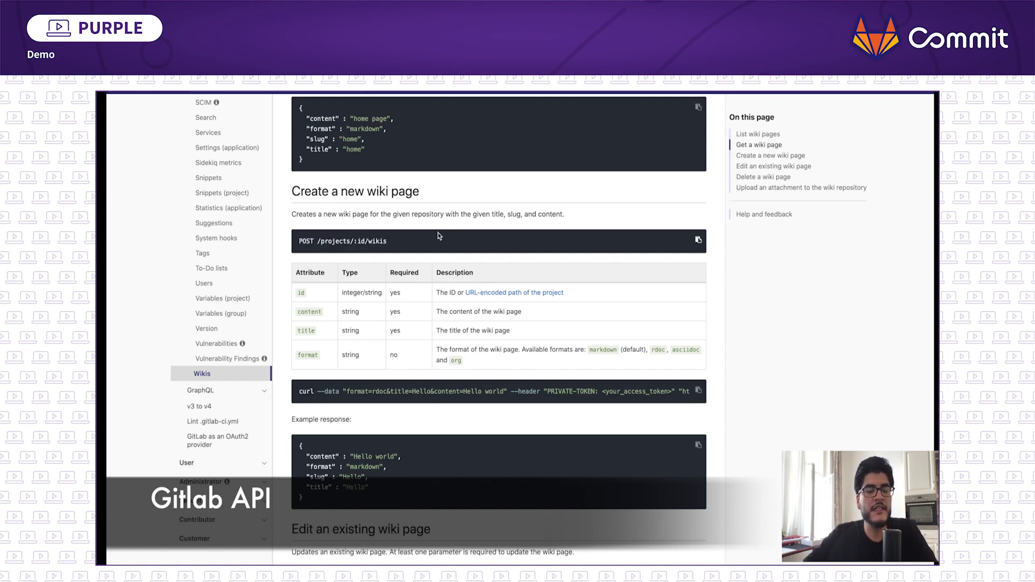
scroll(down, 3)
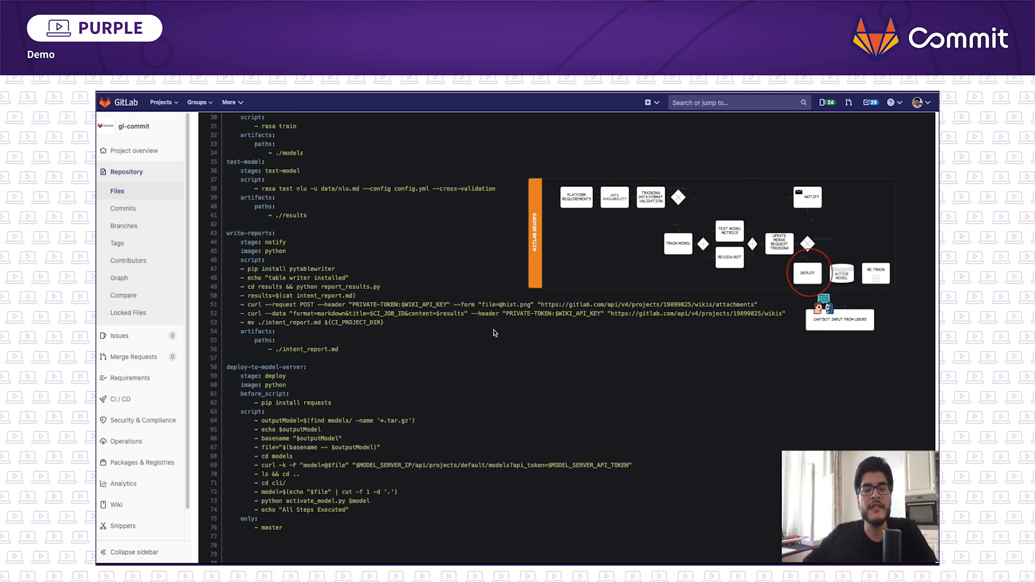
mouse_move(448, 332)
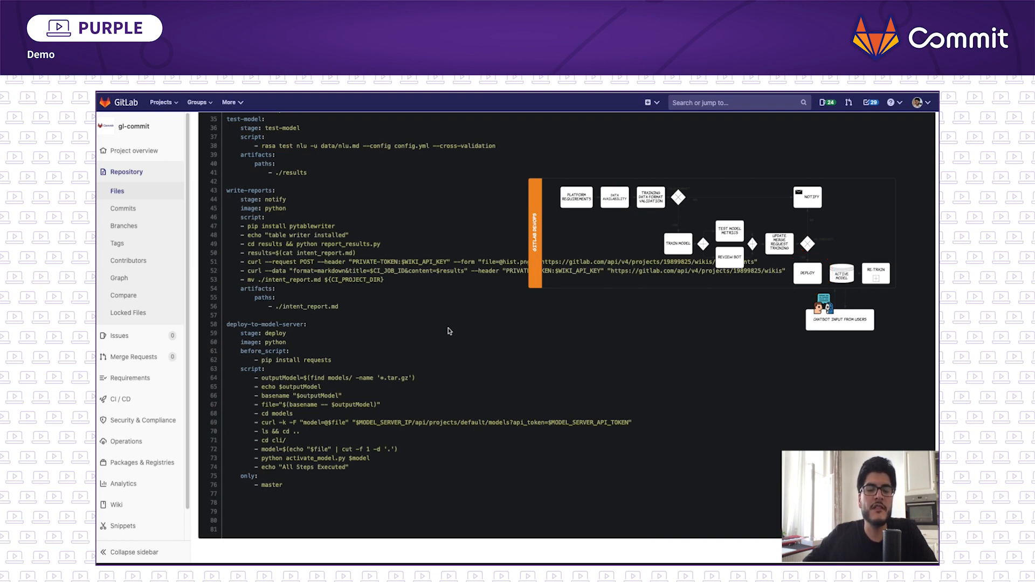
- Scroll .gitlab-ci.yml to the deploy-to-model-server job's master-only rule
scroll(down, 3)
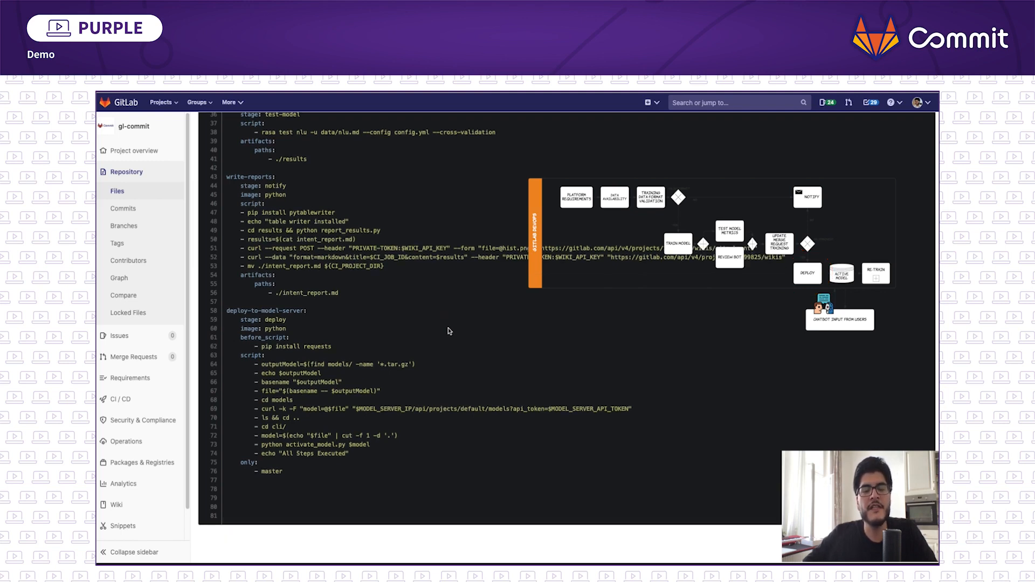
mouse_move(343, 328)
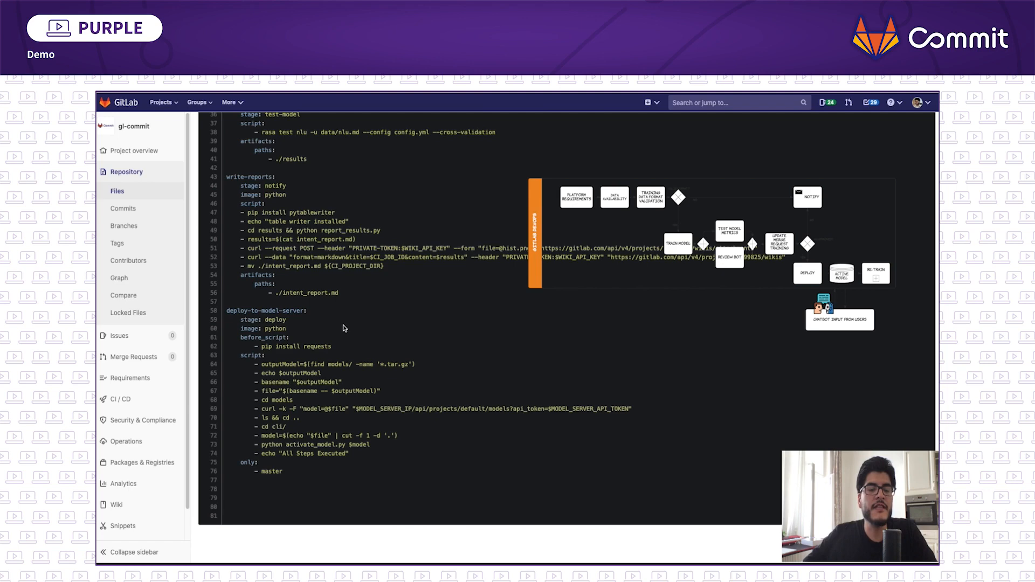
mouse_move(390, 421)
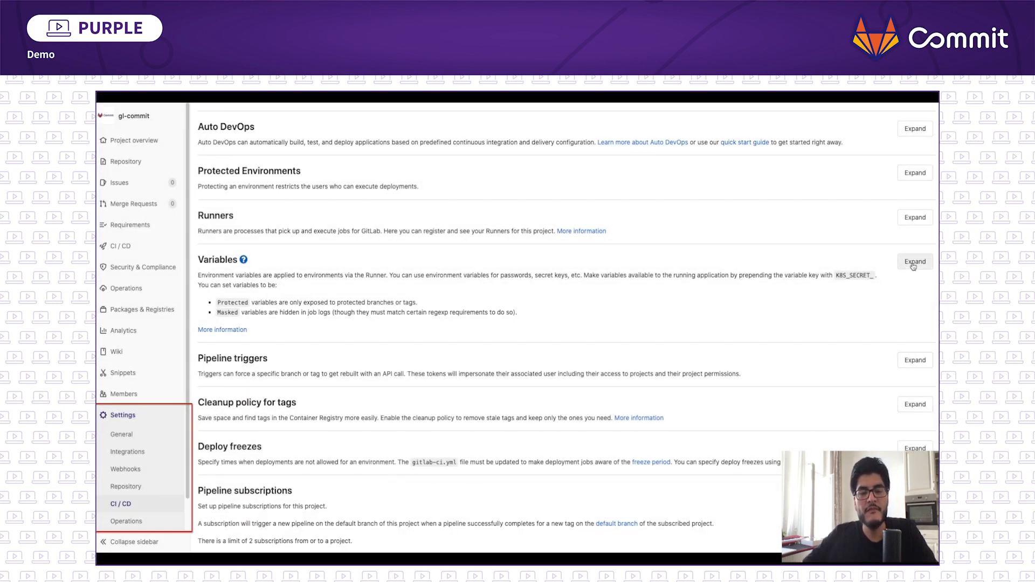
- From Project overview, show the wiki's Intents Performance Report and confidence histogram
click(914, 261)
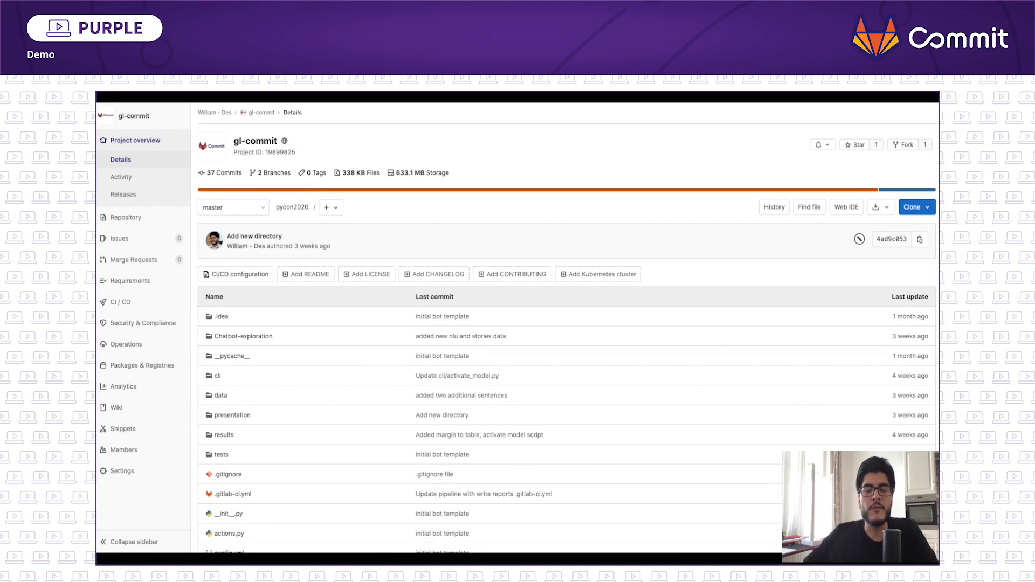
scroll(down, 3)
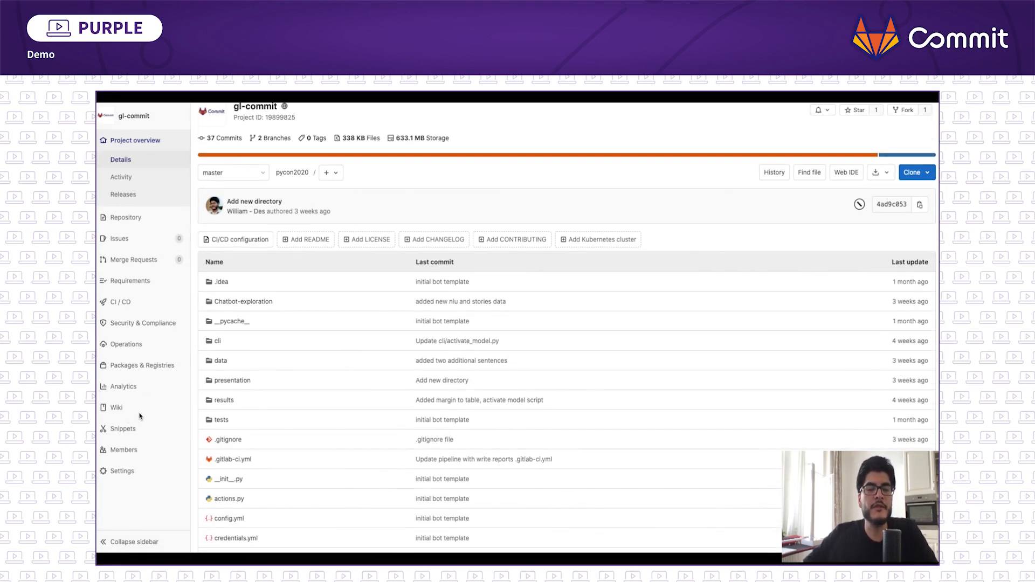
click(116, 408)
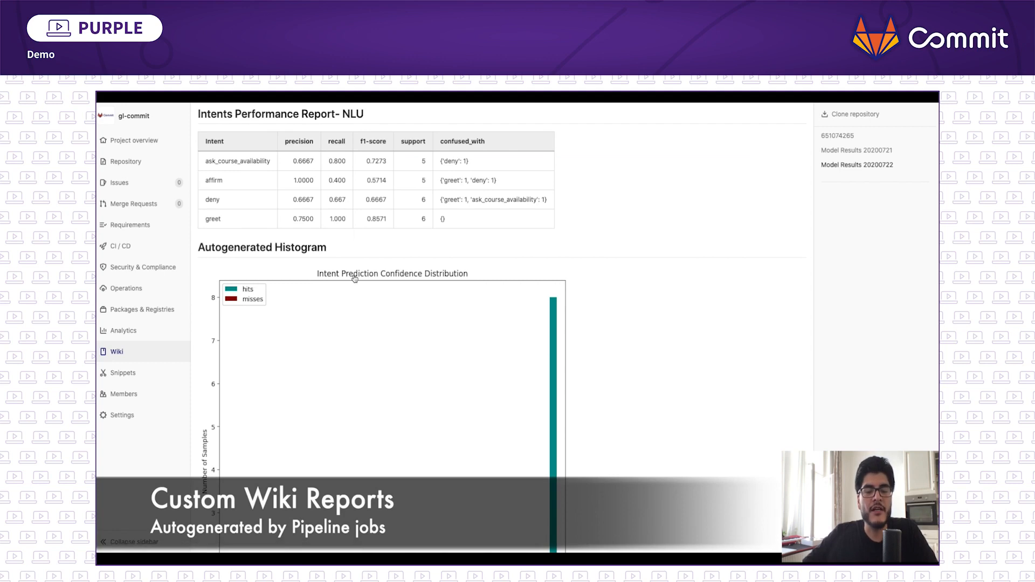
scroll(down, 3)
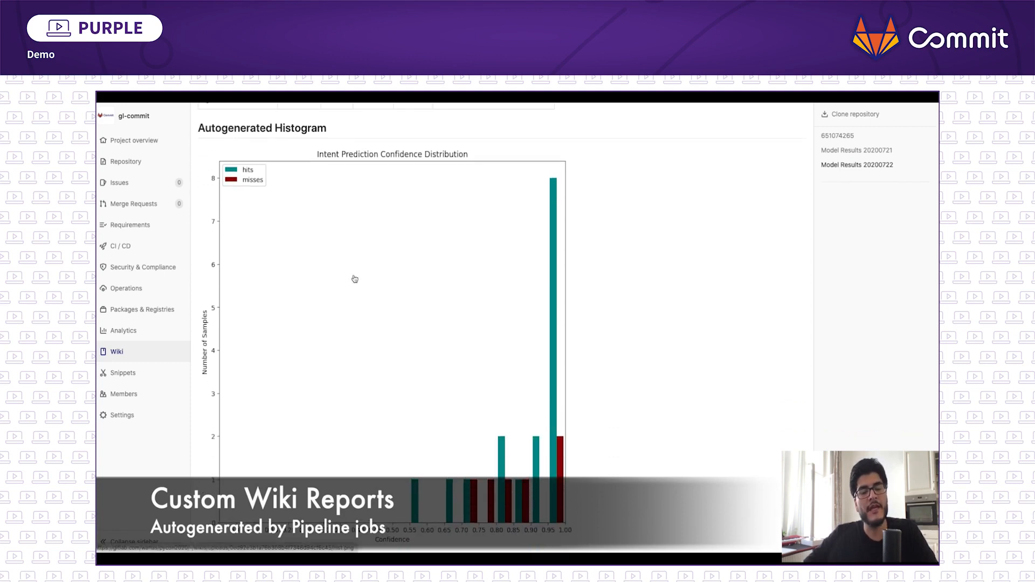
scroll(down, 3)
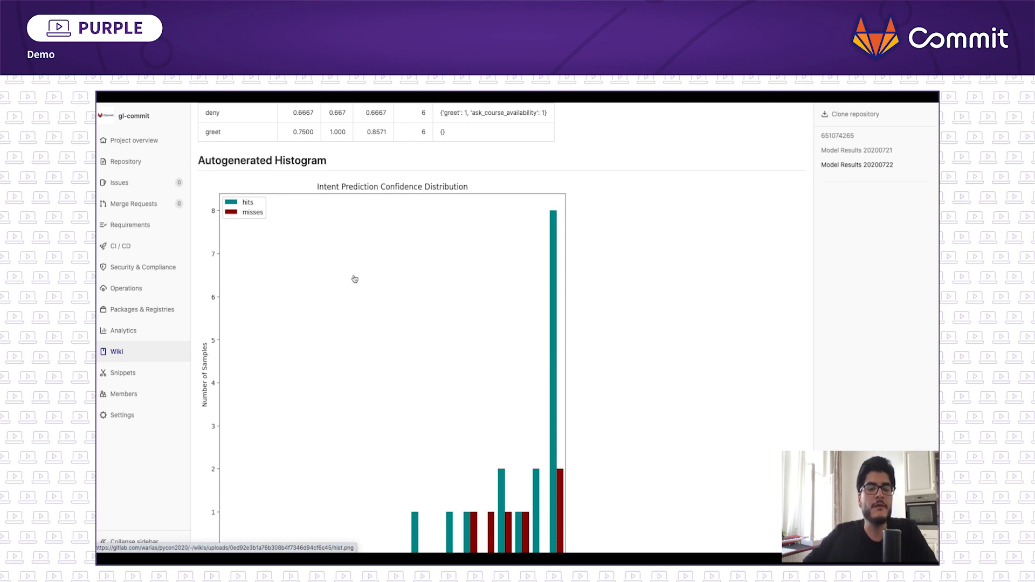
- Submit a new issue titled 'Add "Nope" and "yeah" to Intent database'
click(120, 183)
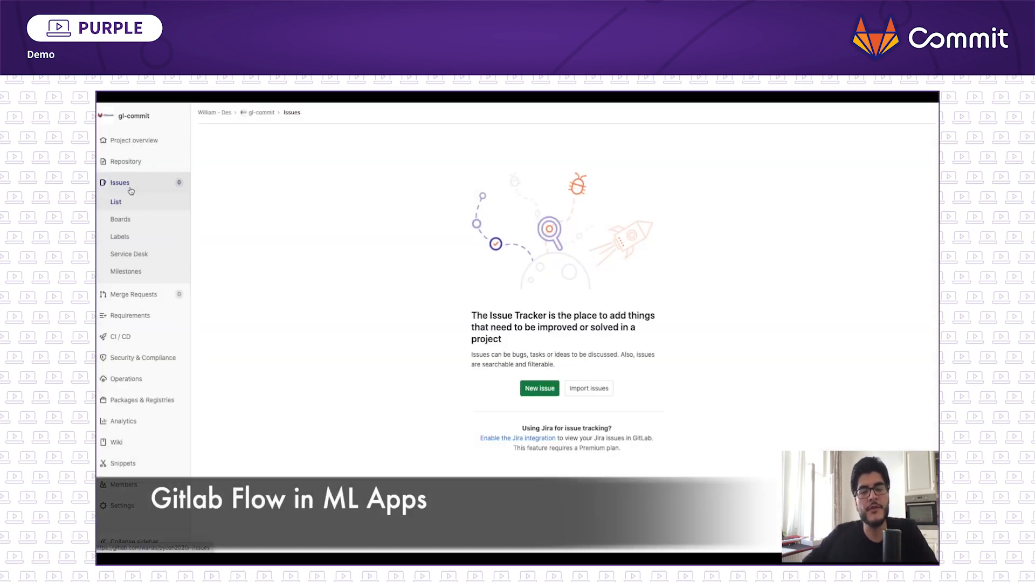
click(539, 388)
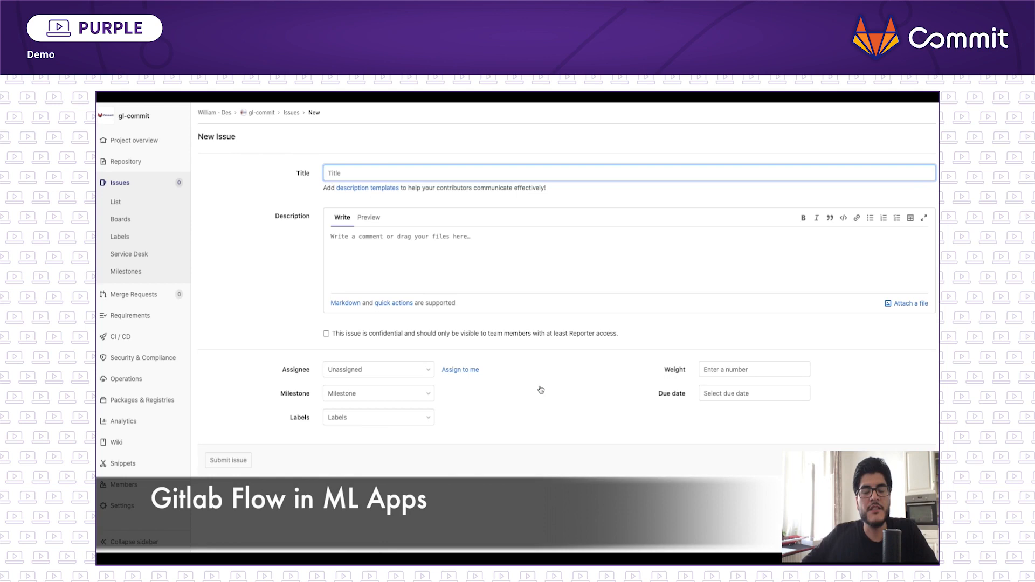
text(Add)
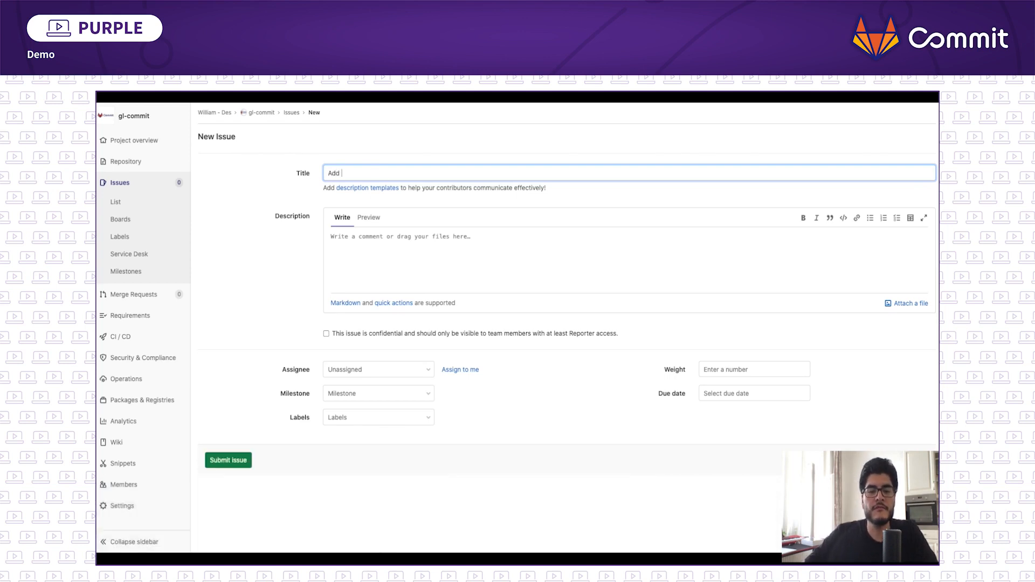
text("Nope" and " yeah " to intent database)
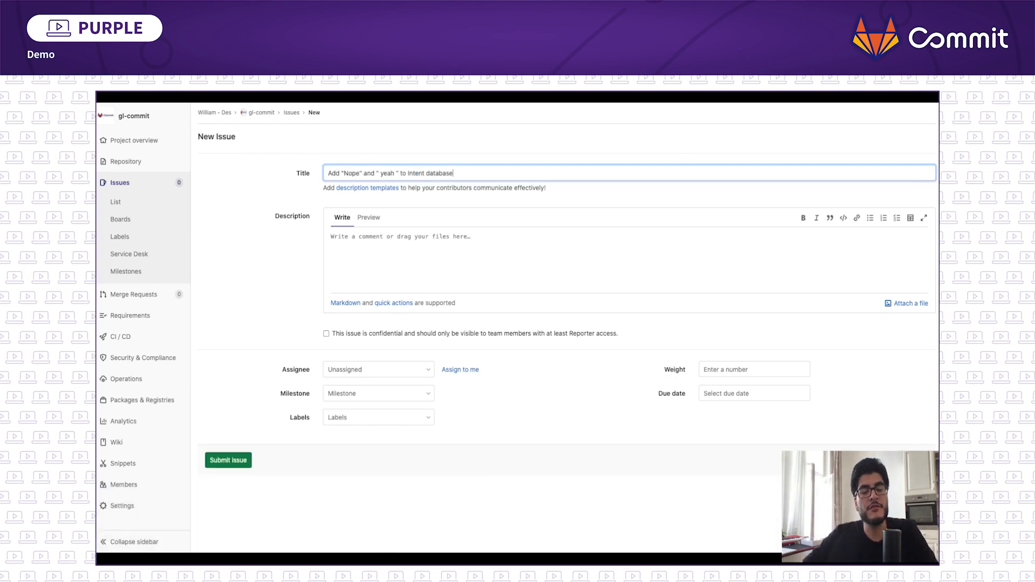
text(Add "Nope" and " yeah " to Intent database)
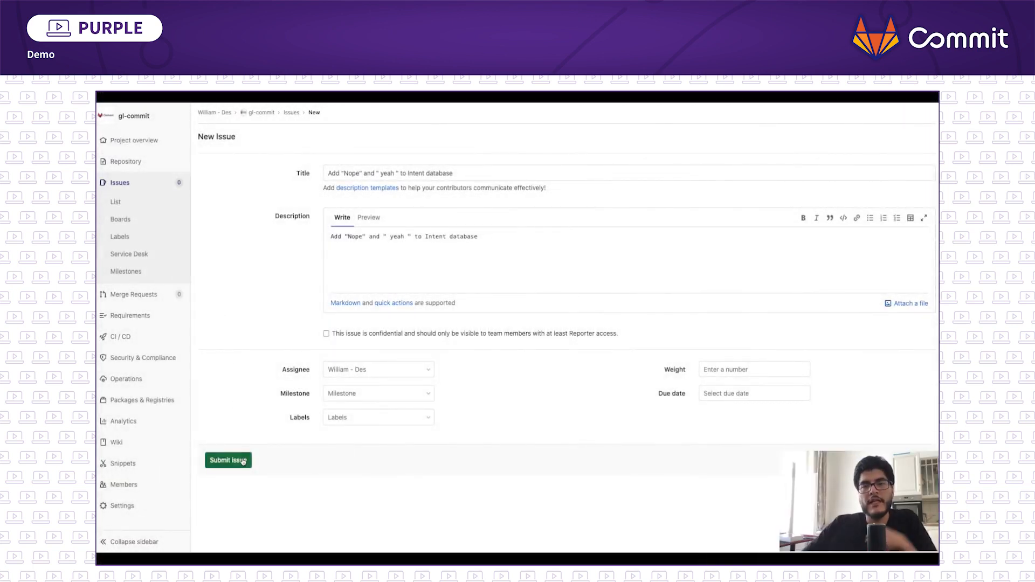
click(227, 460)
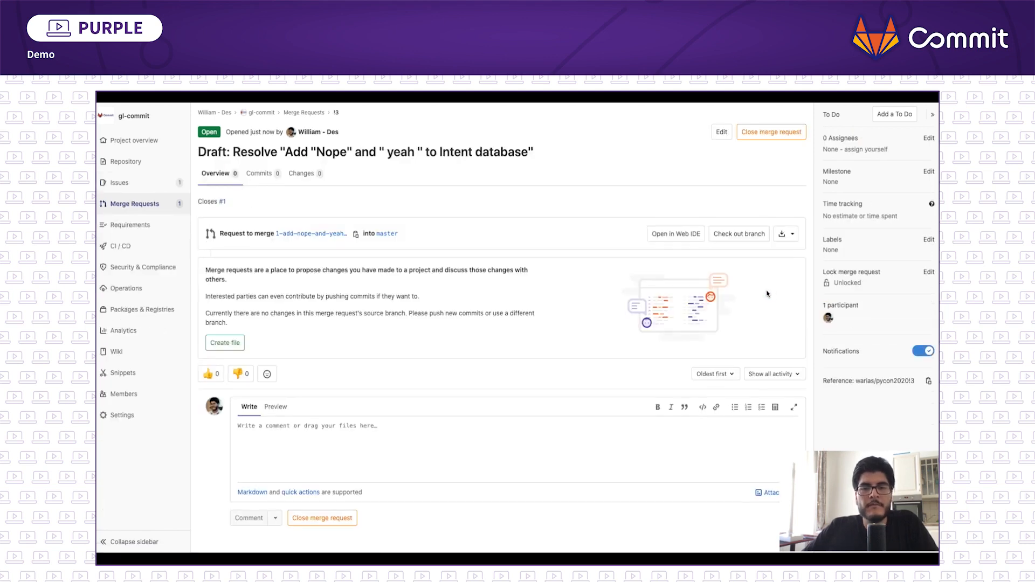
- In the Web IDE, add 'yeah' under intent:affirm in data/nlu.md
click(675, 233)
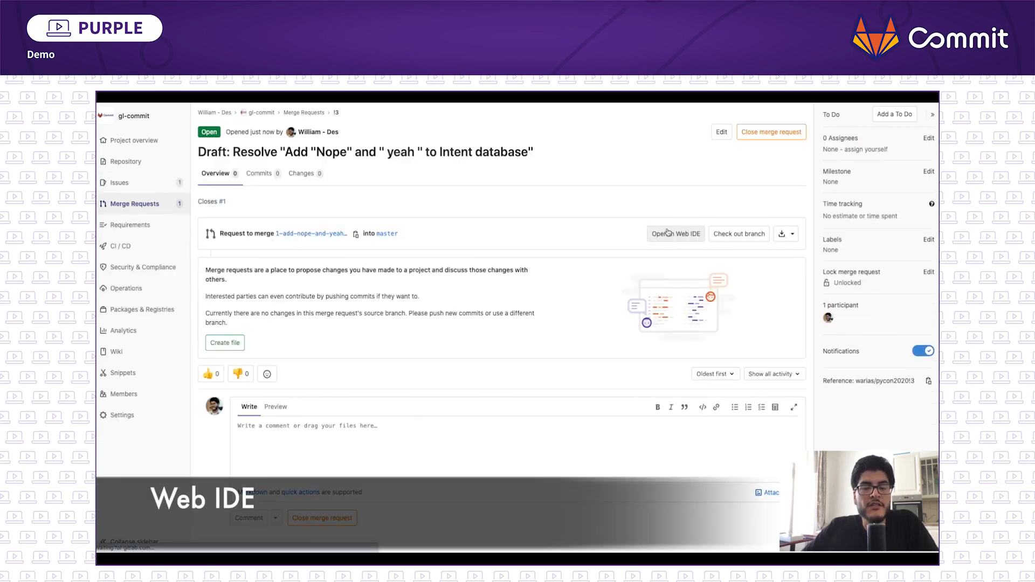
click(675, 234)
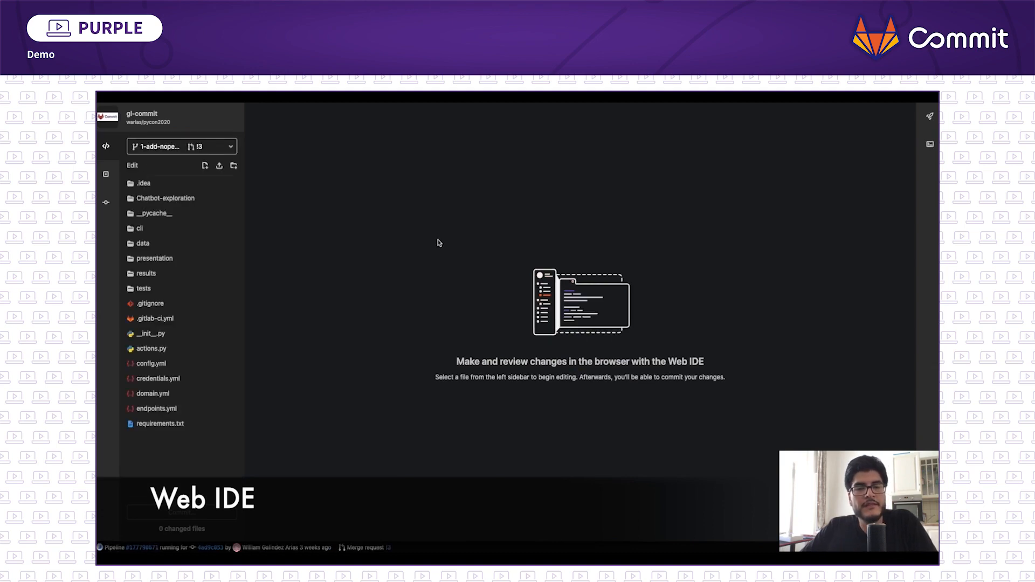
click(143, 242)
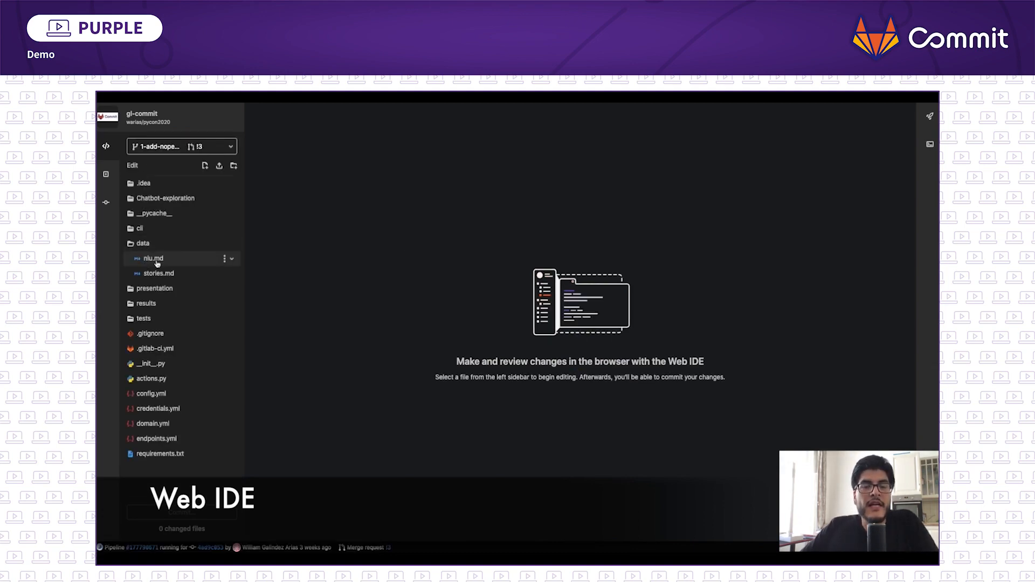
click(152, 257)
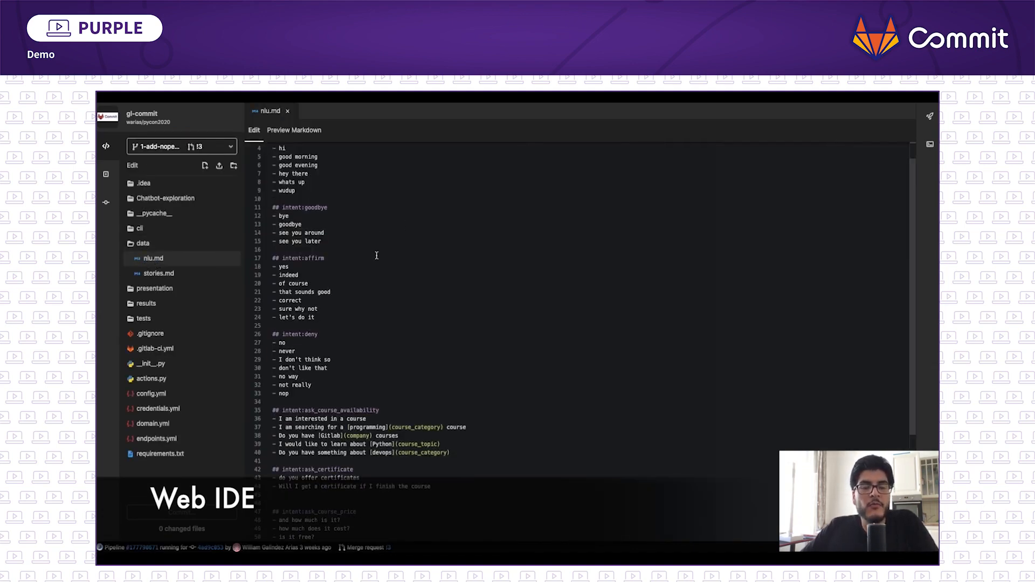
key(enter)
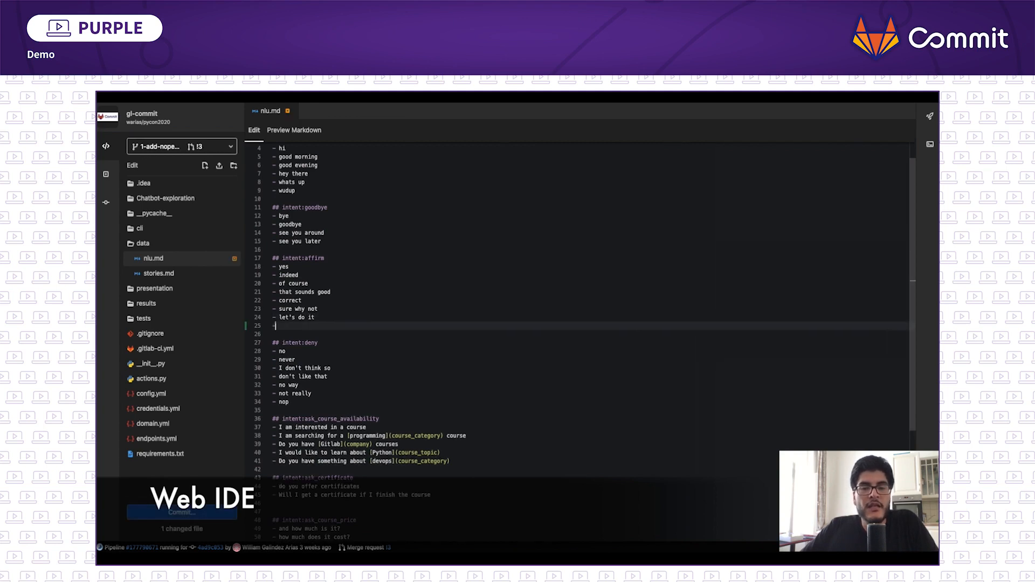
text(yeah)
click(589, 410)
text(- nope)
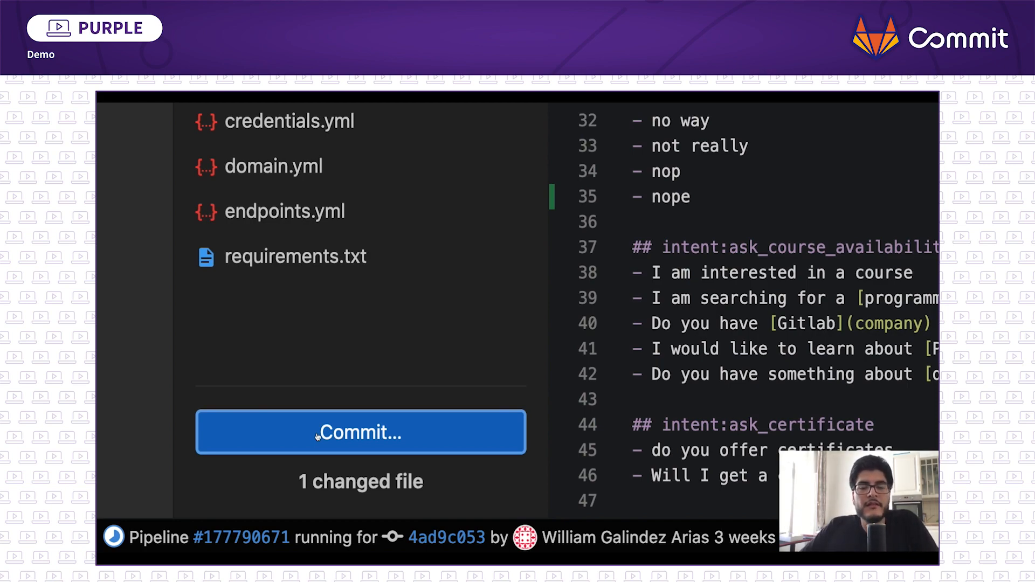
- Review the nlu.md change and commit it to the existing issue branch
click(361, 432)
text(Updated intents with two more words nope and yeah)
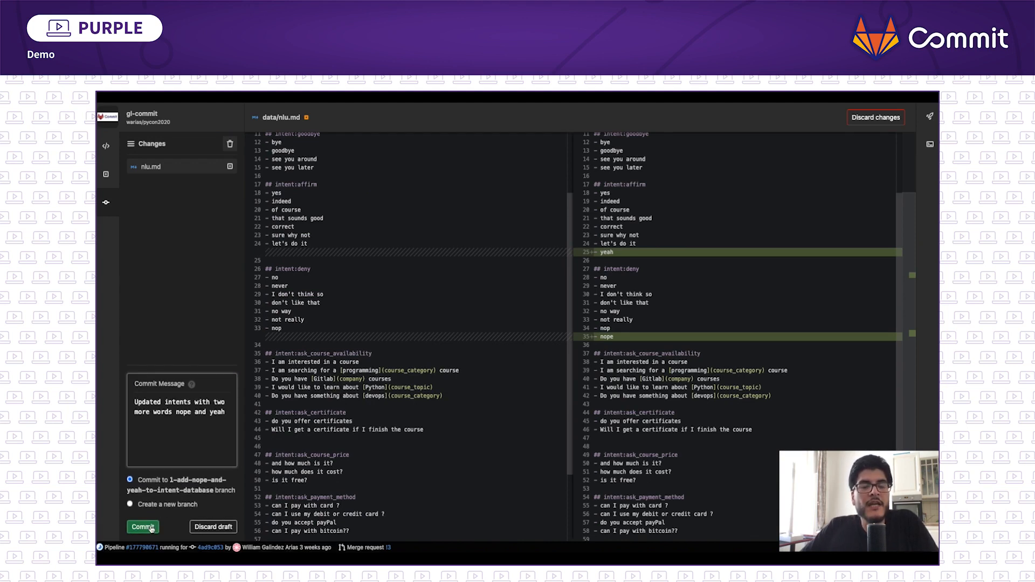
click(142, 528)
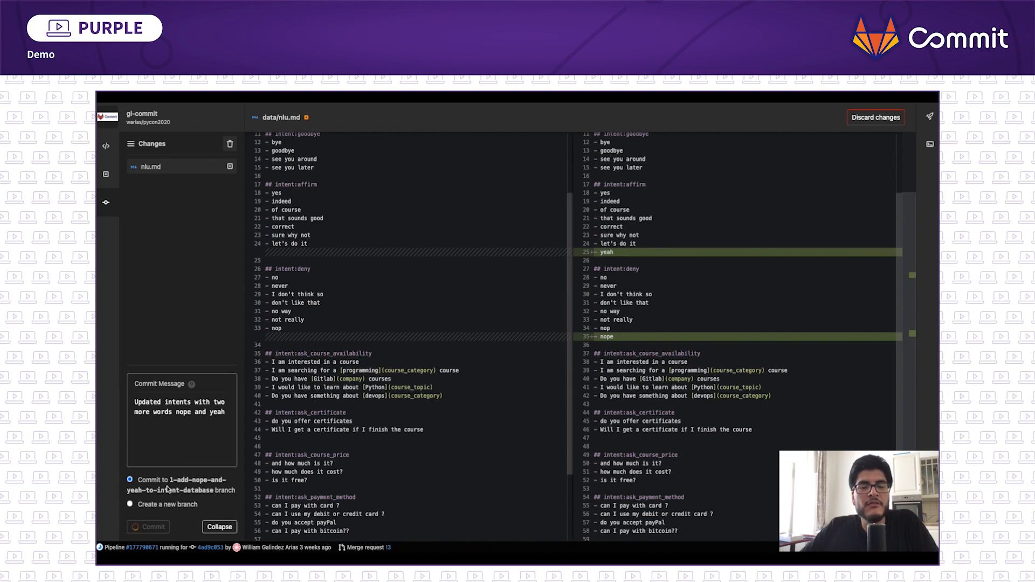
click(148, 526)
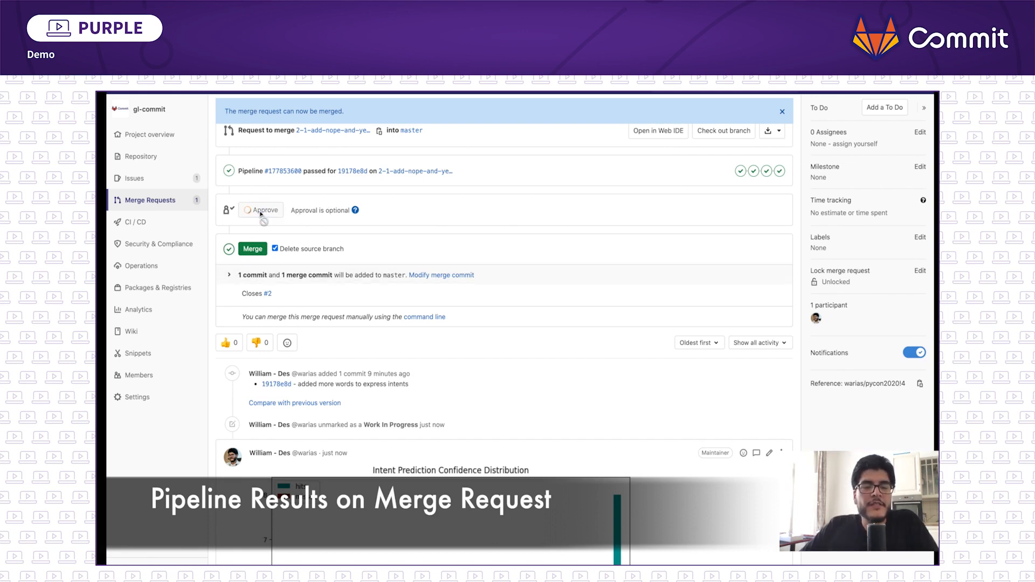
- Approve the merge request, review its pipeline results, and merge it into master
click(261, 211)
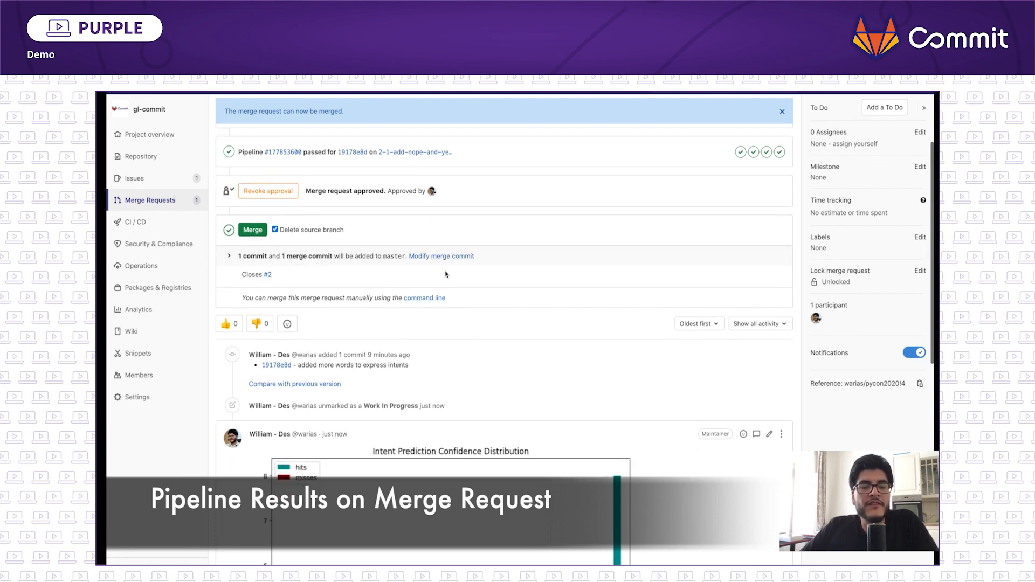
scroll(down, 3)
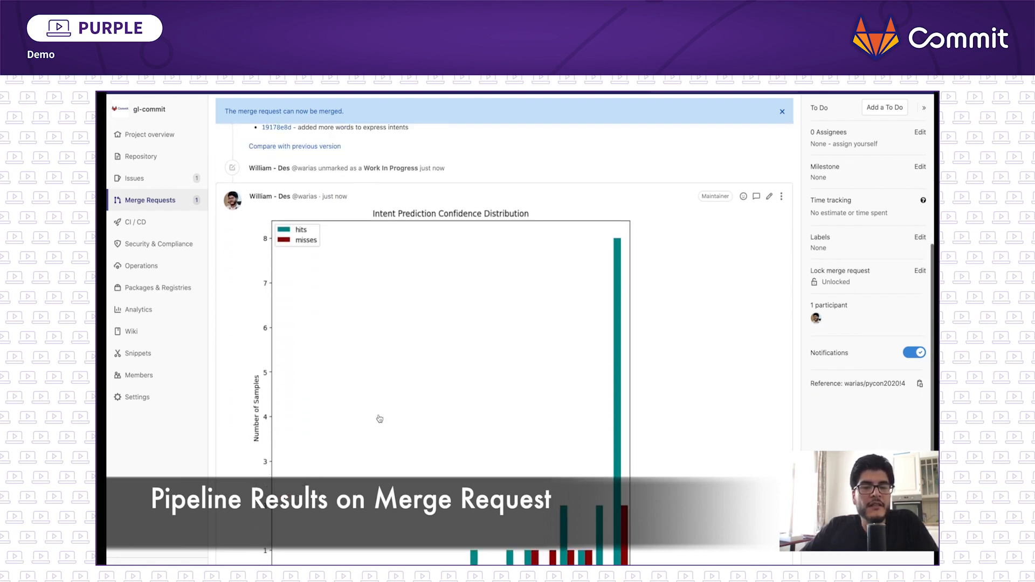
scroll(down, 3)
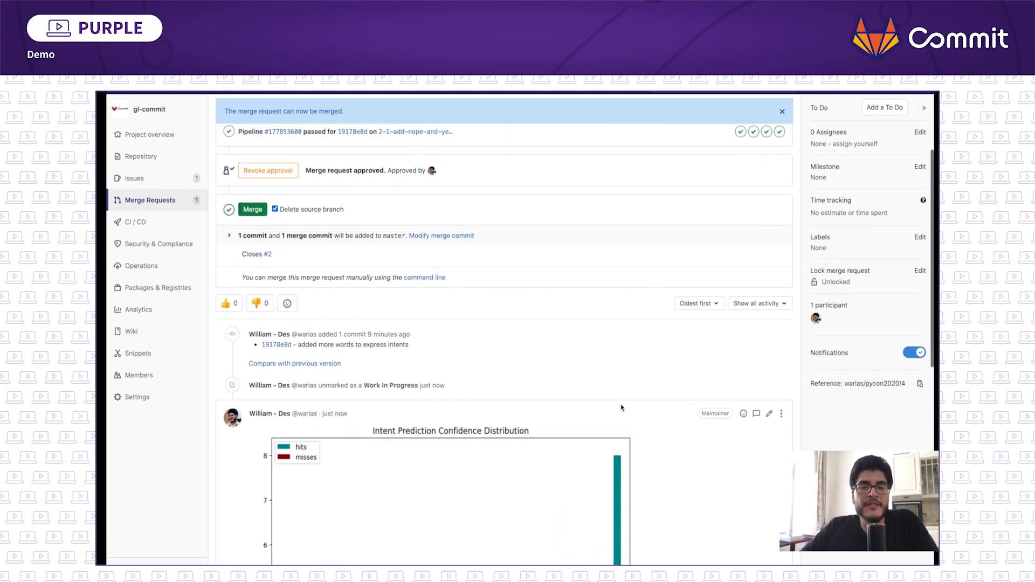
click(275, 209)
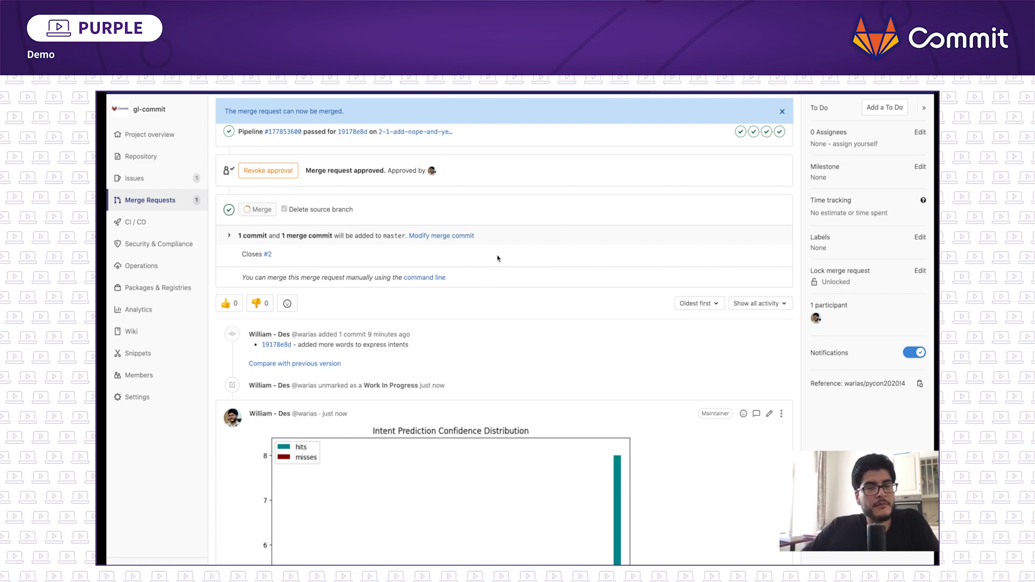
click(257, 209)
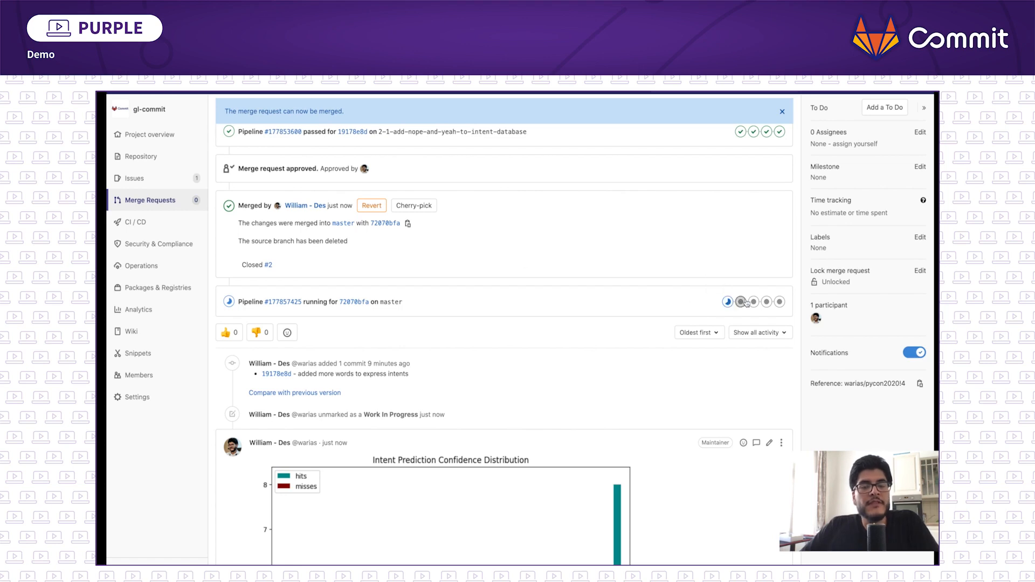
mouse_move(754, 302)
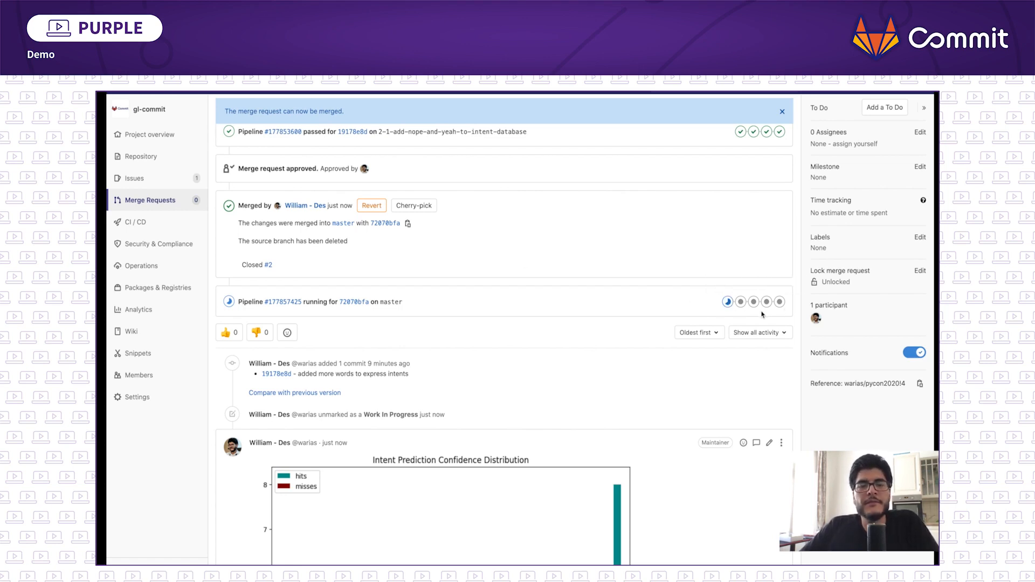
mouse_move(552, 376)
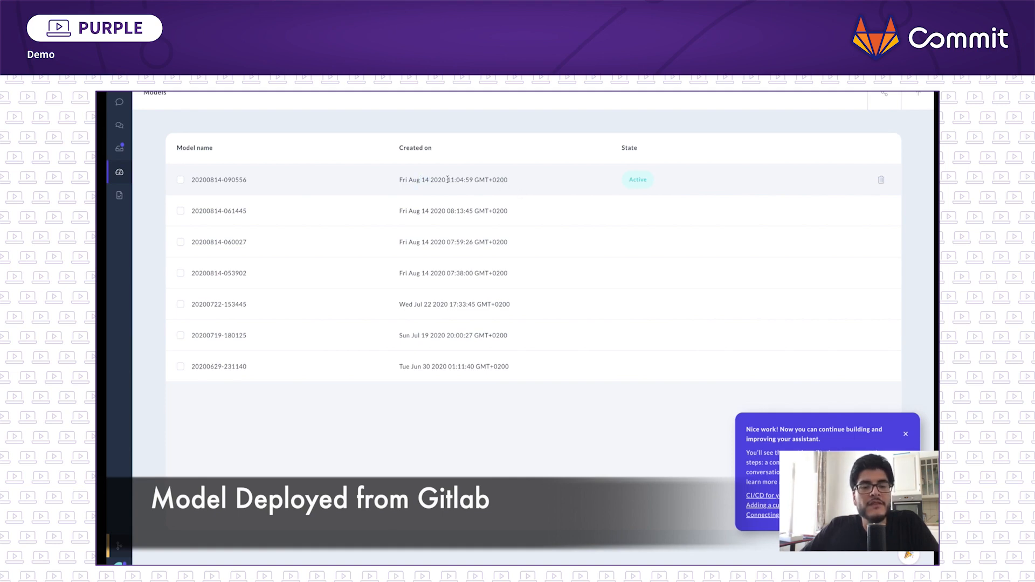
drag(447, 180, 501, 180)
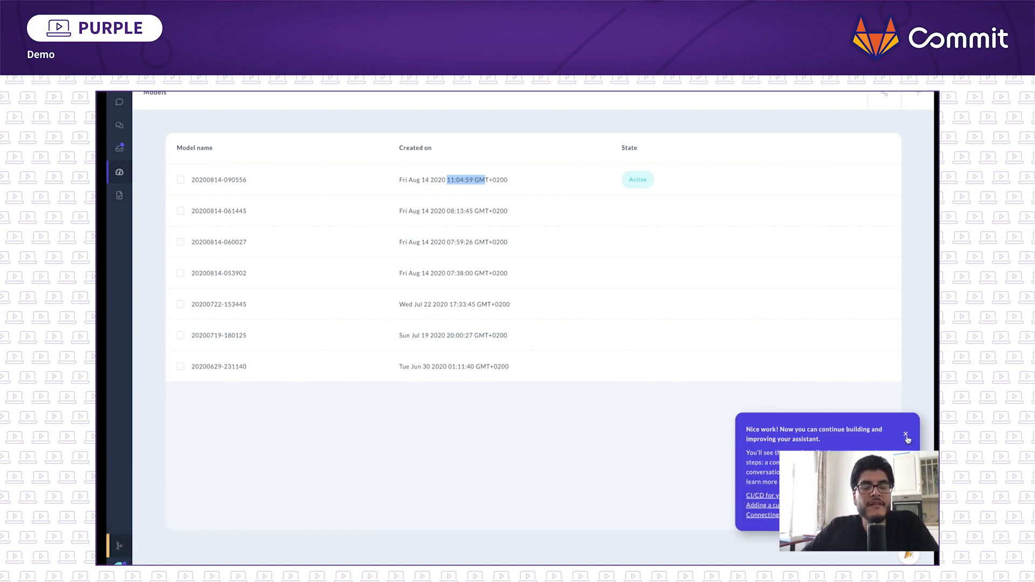
click(908, 436)
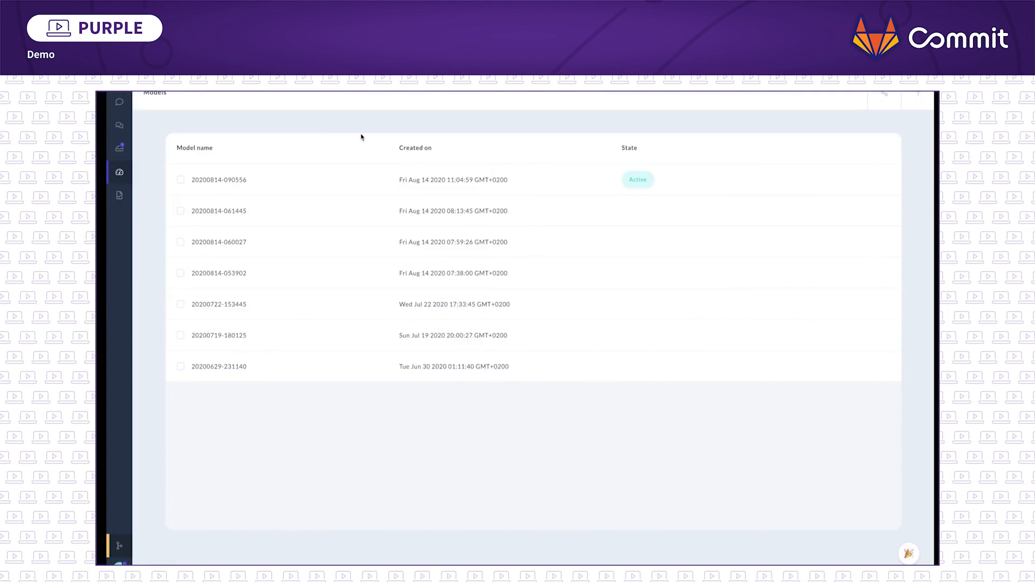